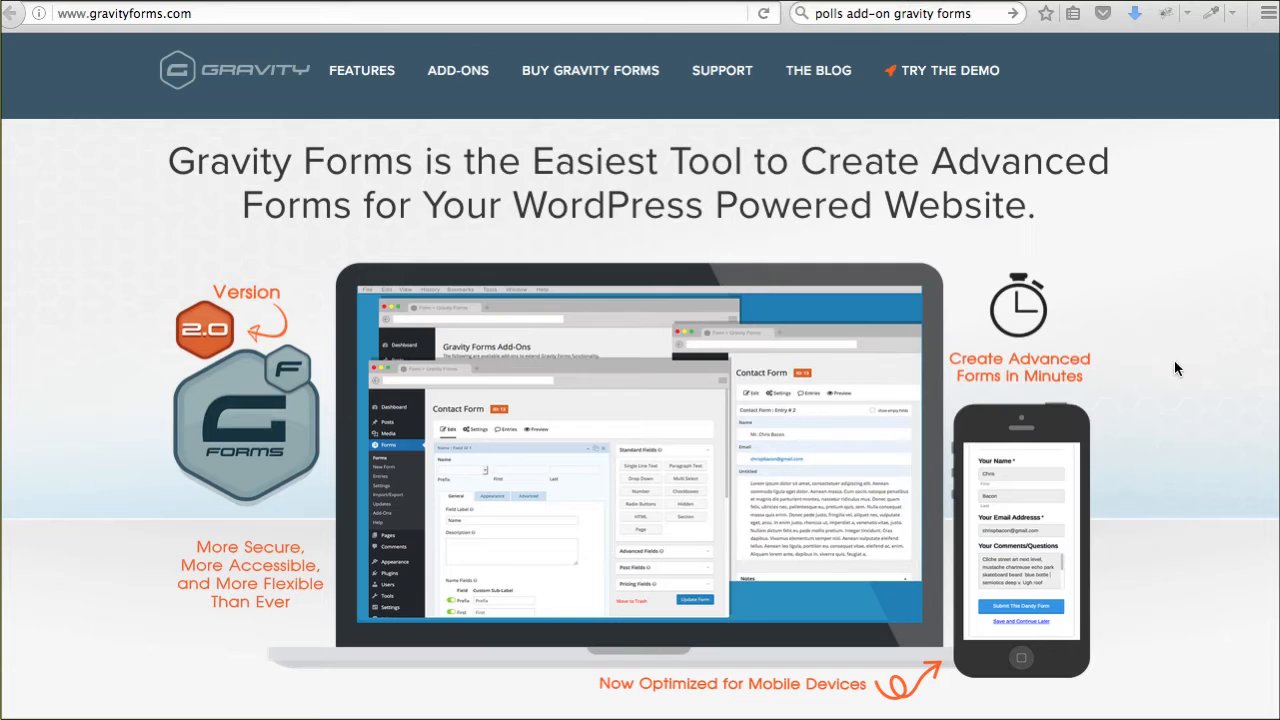
- Browse the Gravity Forms Add-Ons and open the Polls Add-On product page
{"action": "scroll", "scroll_direction": "down", "scroll_amount": 3}
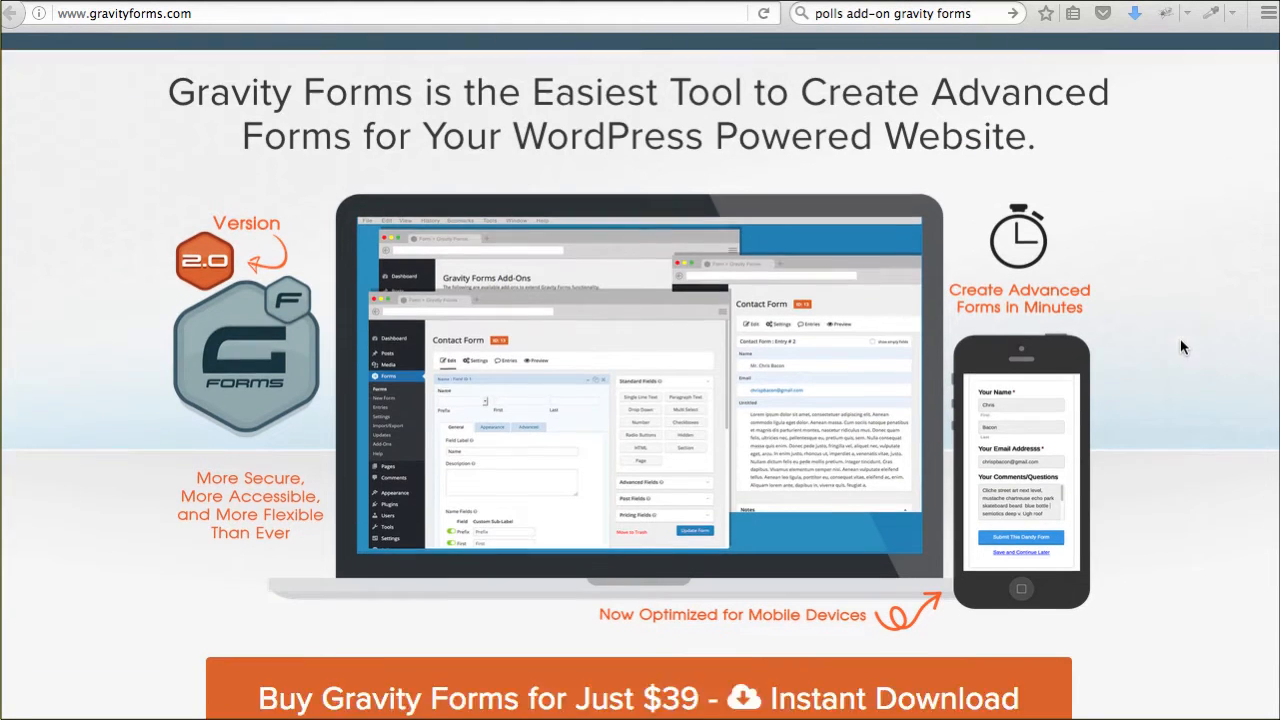
{"action": "scroll", "scroll_direction": "down", "scroll_amount": 3}
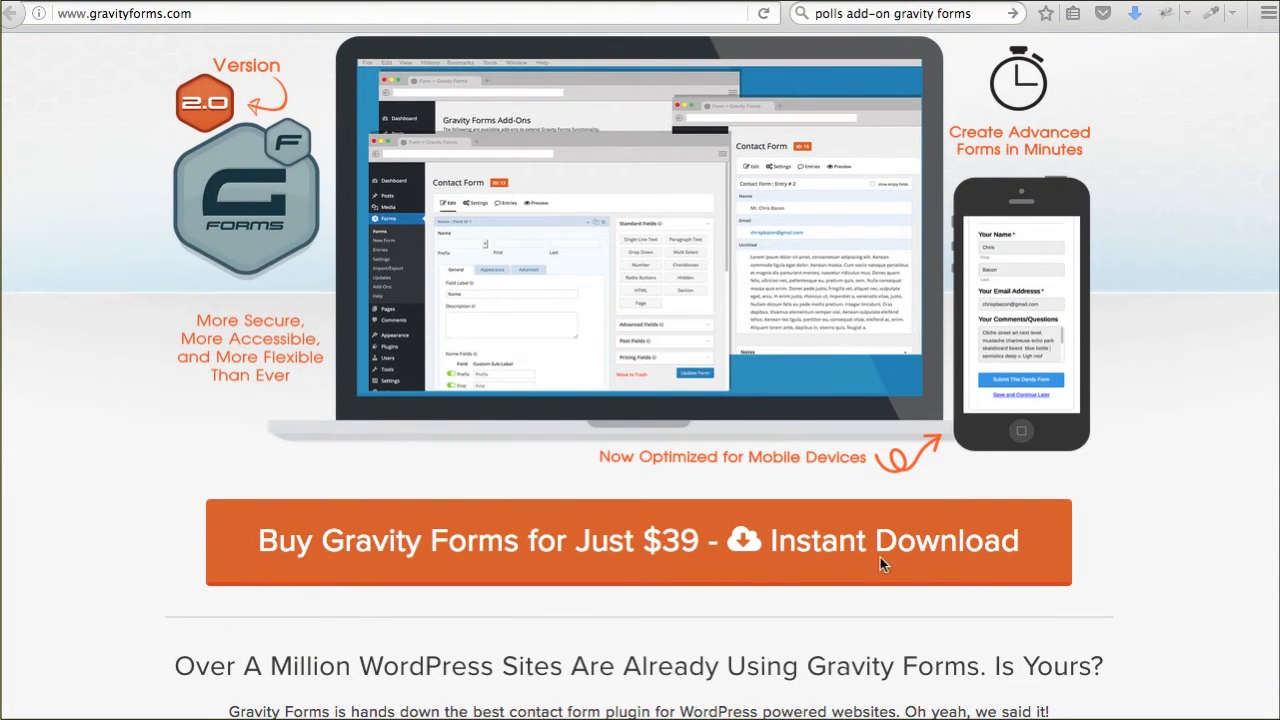
{"action": "scroll", "scroll_direction": "down", "scroll_amount": 3}
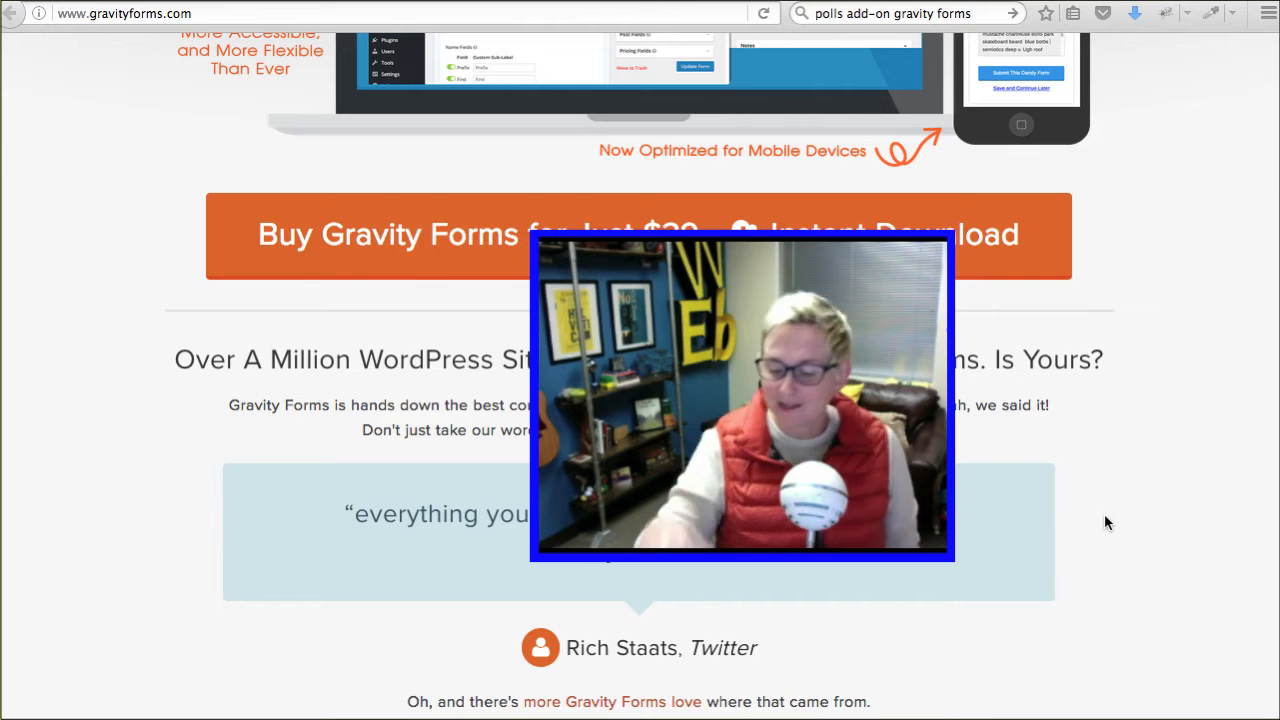
{"action": "left_click", "coordinate": [900, 12]}
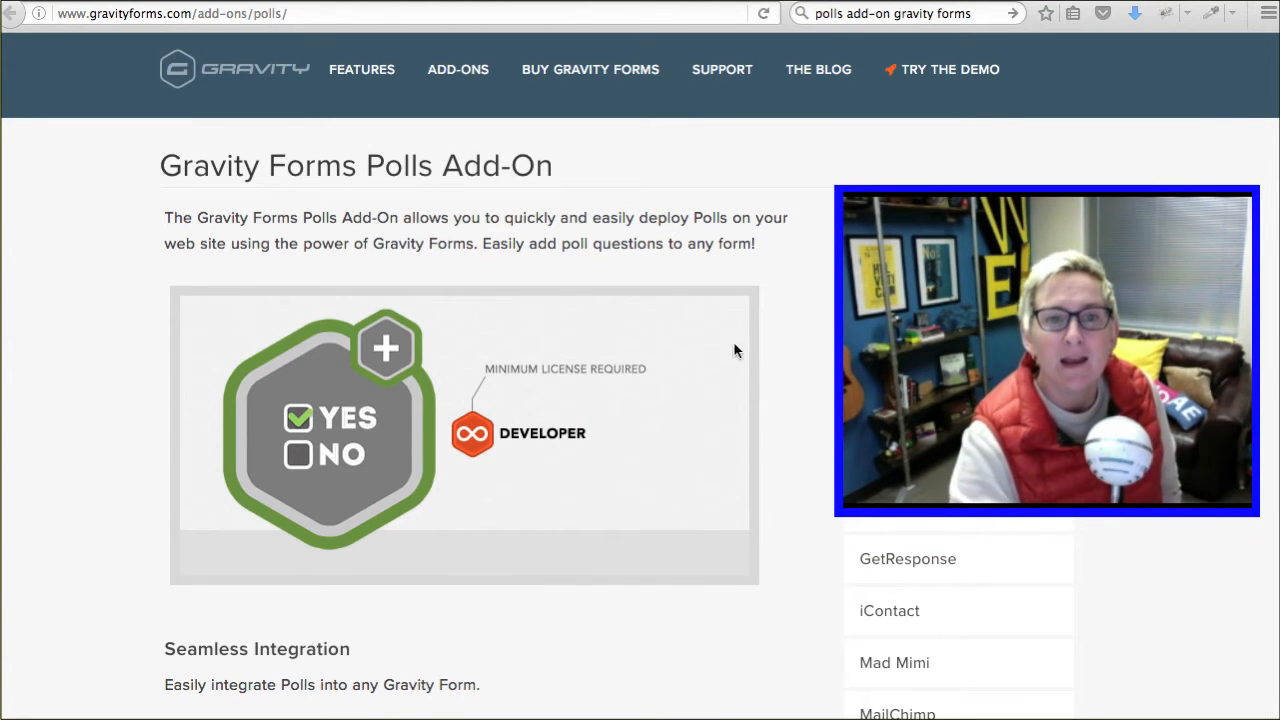
- Review the Polls Add-On's Seamless Integration and System Requirements sections
{"action": "scroll", "scroll_direction": "down", "scroll_amount": 3}
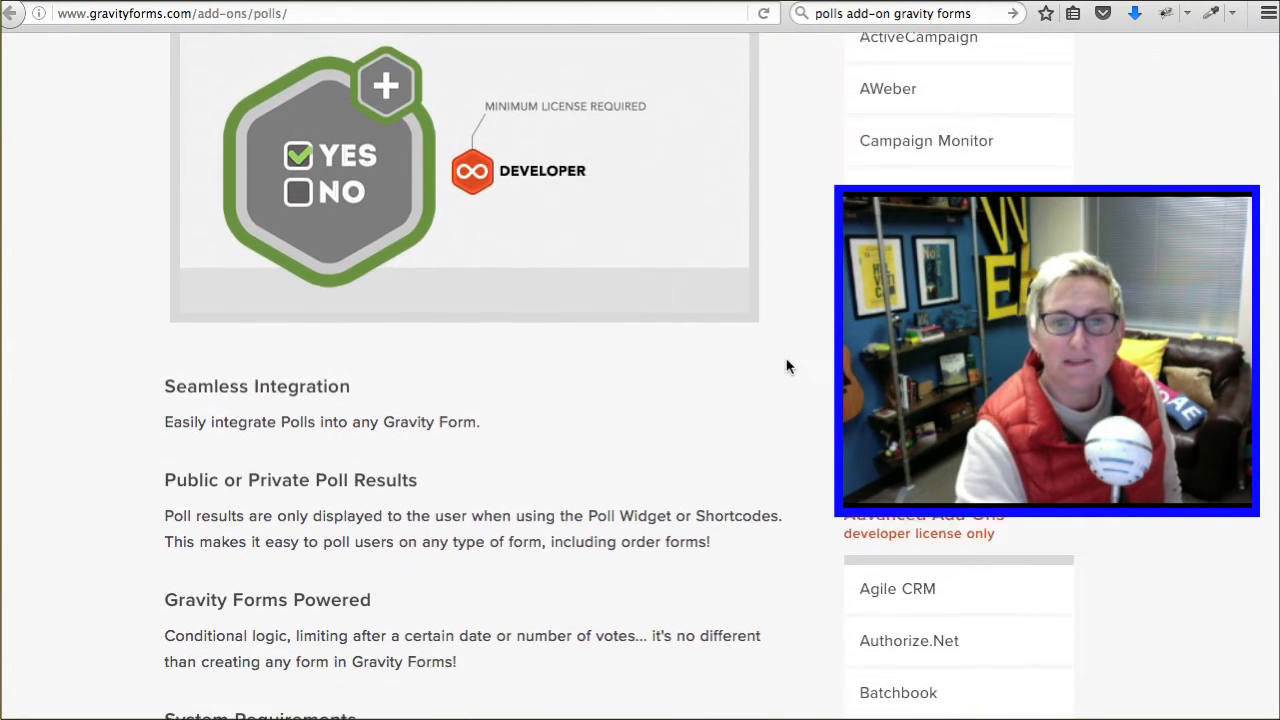
{"action": "scroll", "scroll_direction": "down", "scroll_amount": 3}
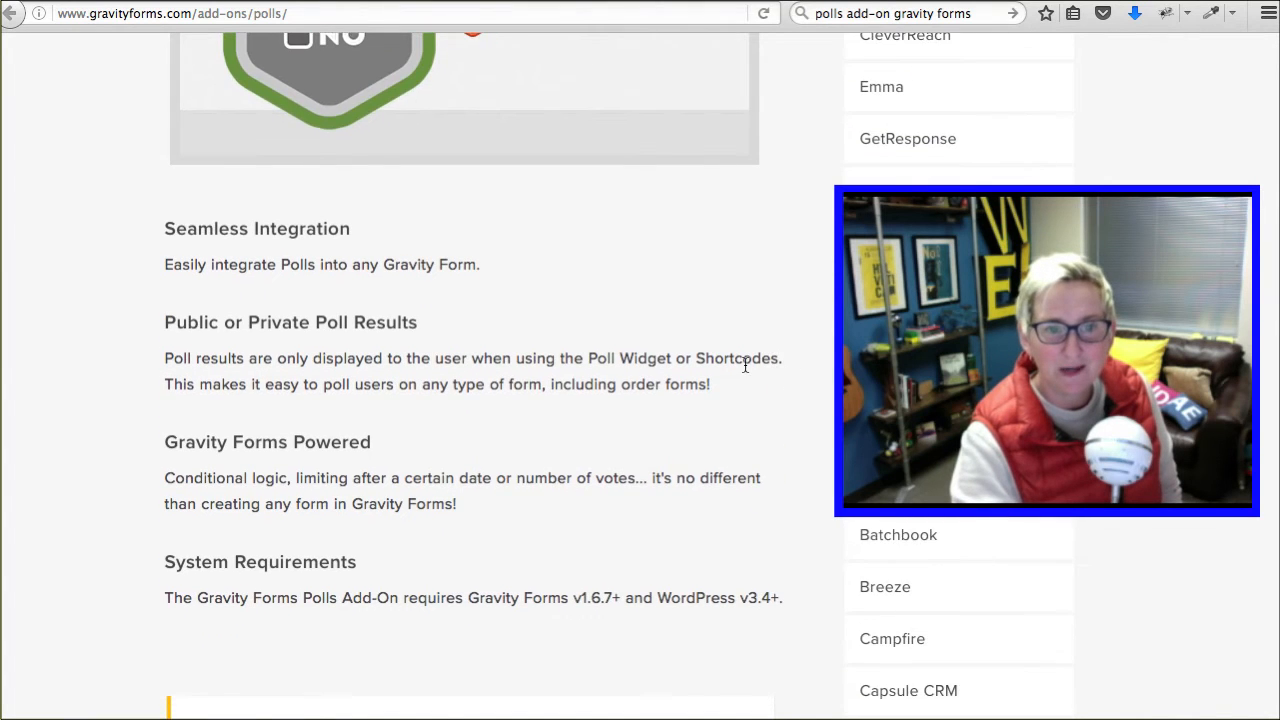
{"action": "scroll", "scroll_direction": "up", "scroll_amount": 3}
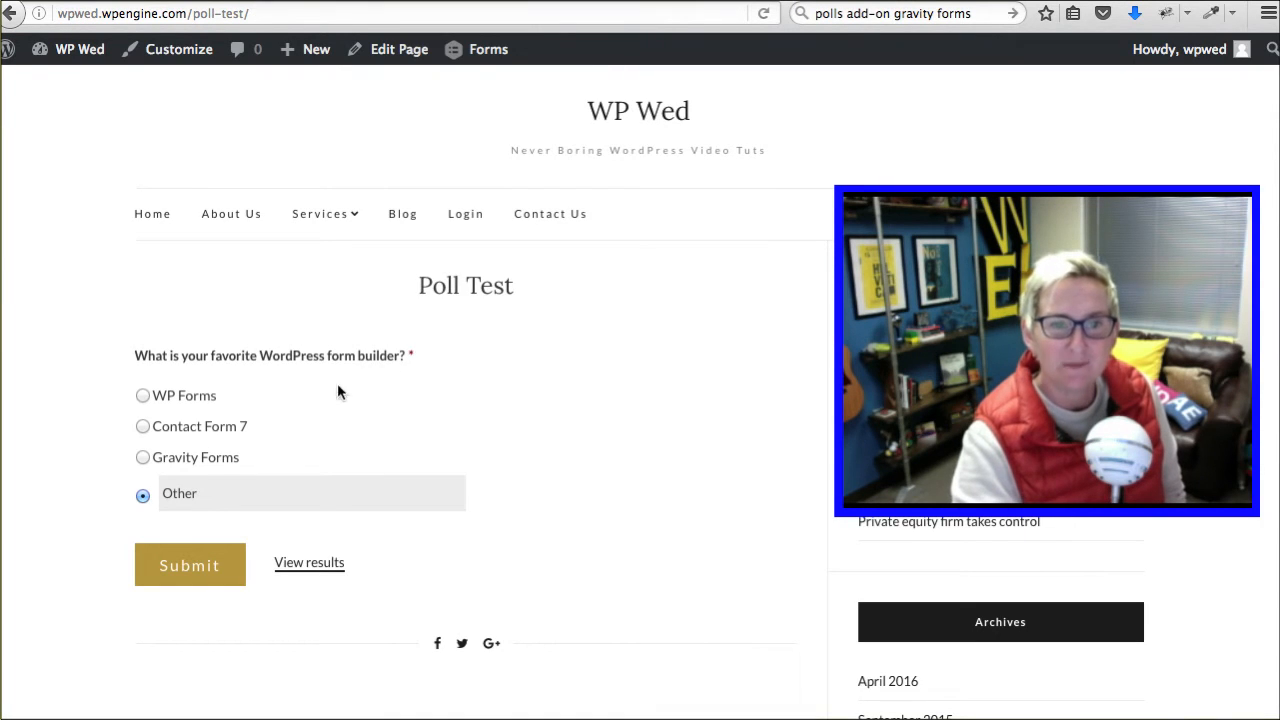
{"action": "mouse_move", "coordinate": [172, 368]}
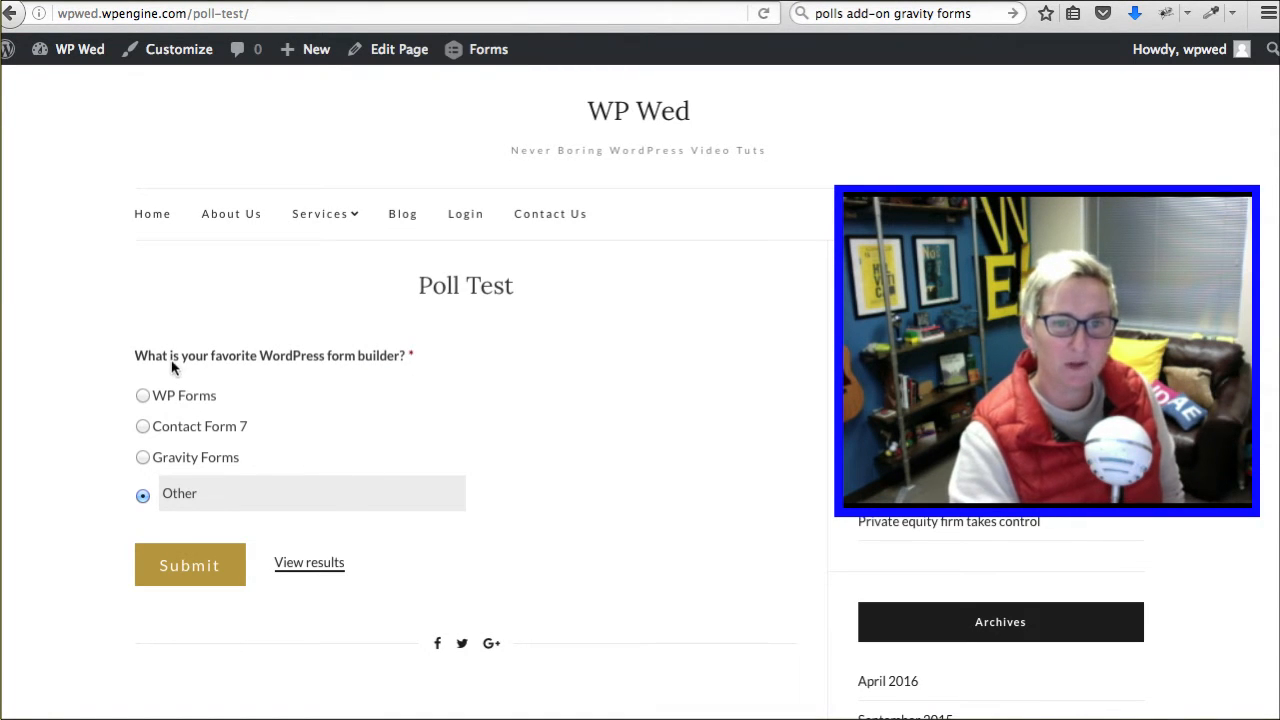
{"action": "mouse_move", "coordinate": [196, 408]}
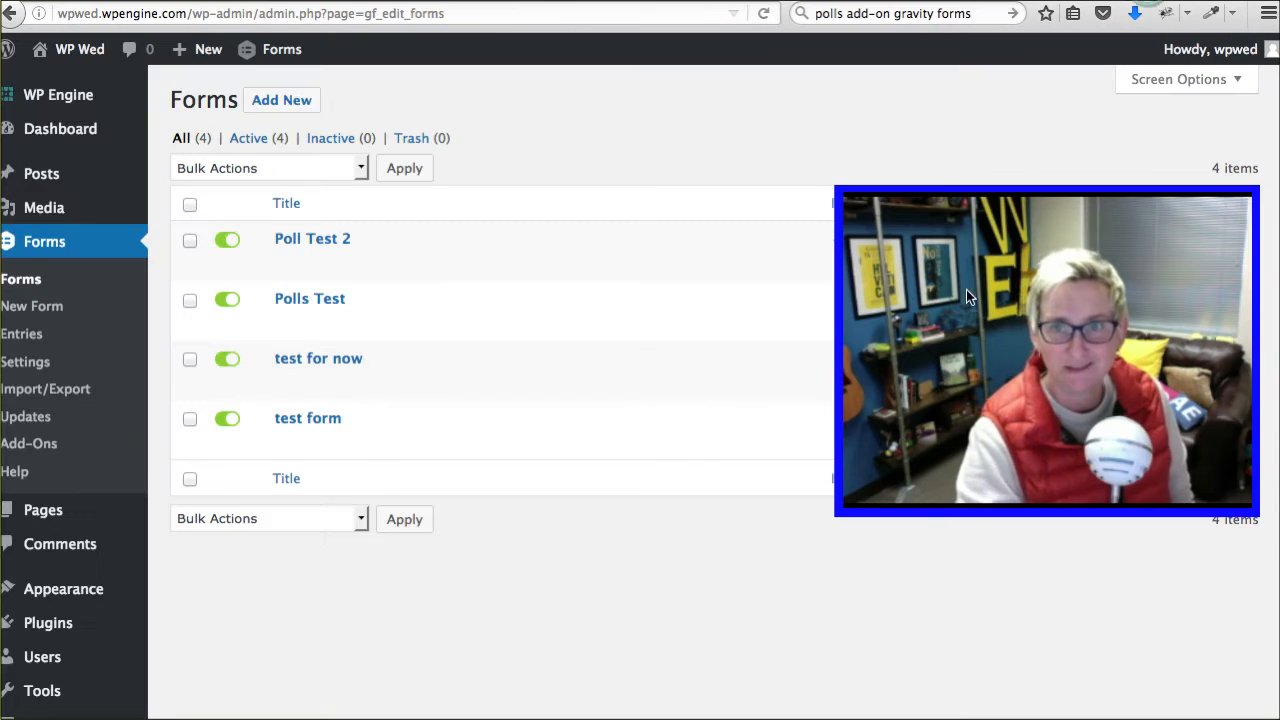
{"action": "mouse_move", "coordinate": [296, 304]}
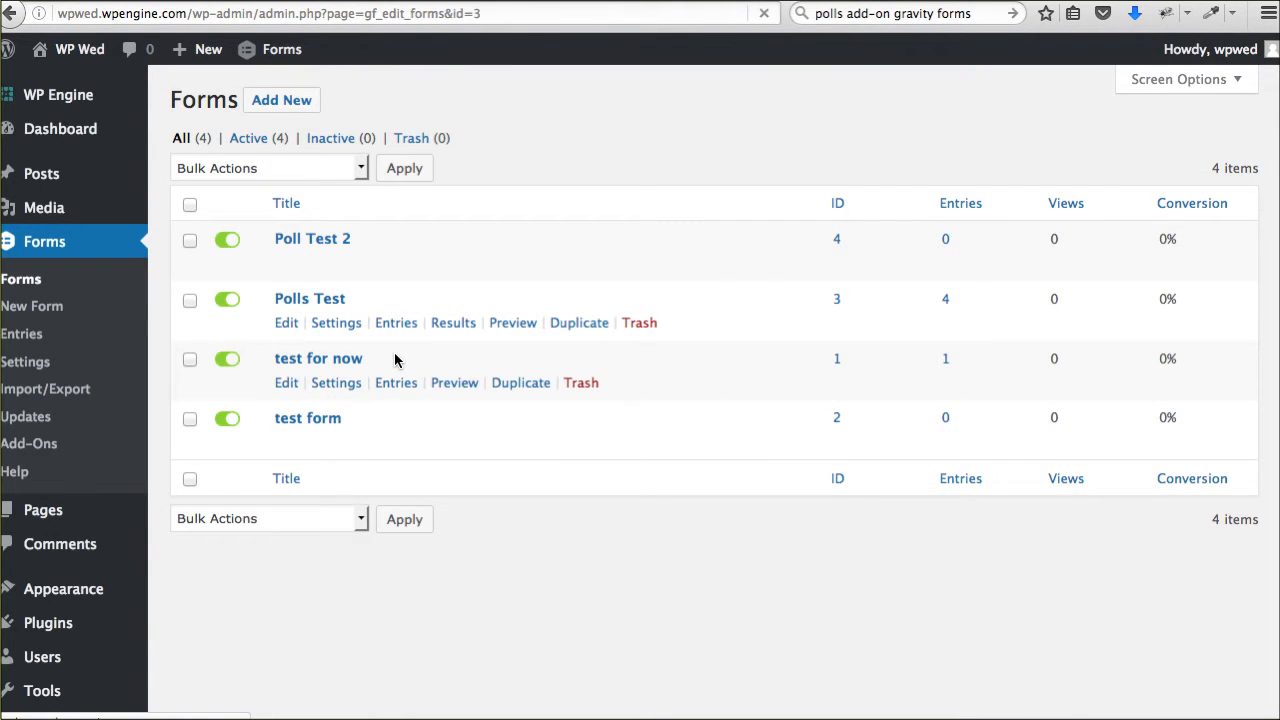
- Open the Polls Test form in the Gravity Forms editor
{"action": "left_click", "coordinate": [308, 298]}
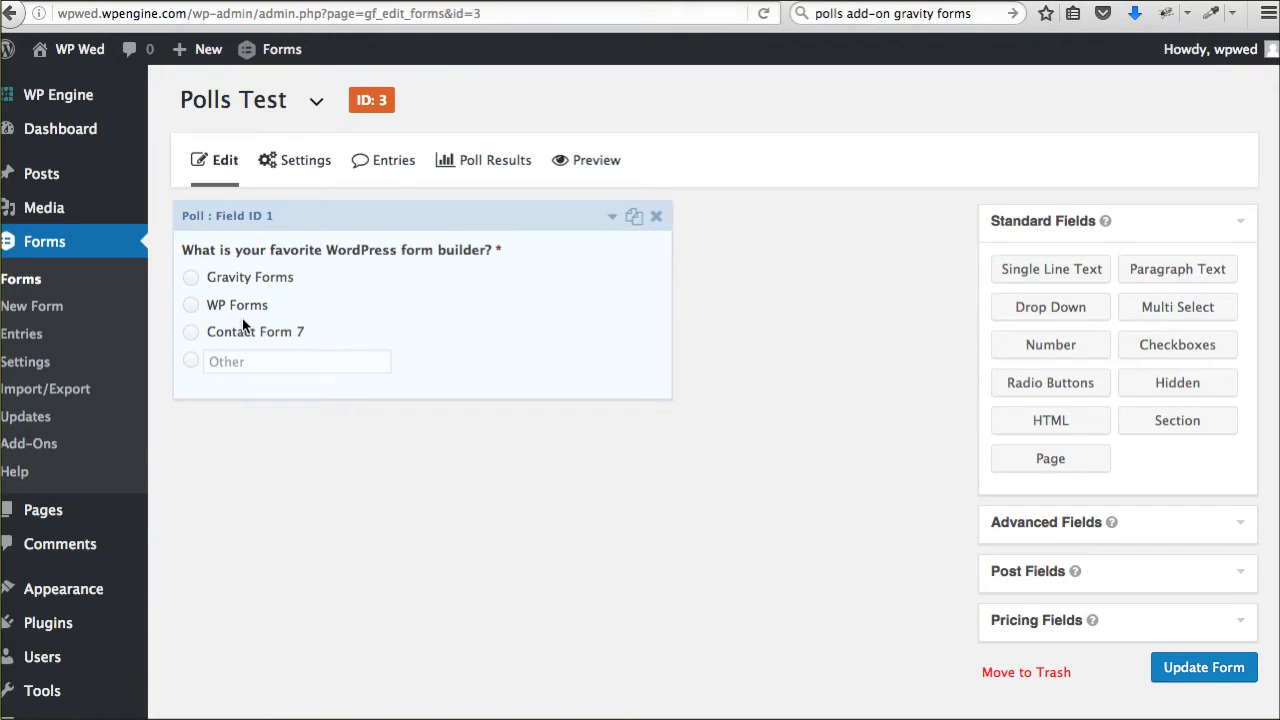
{"action": "mouse_move", "coordinate": [276, 358]}
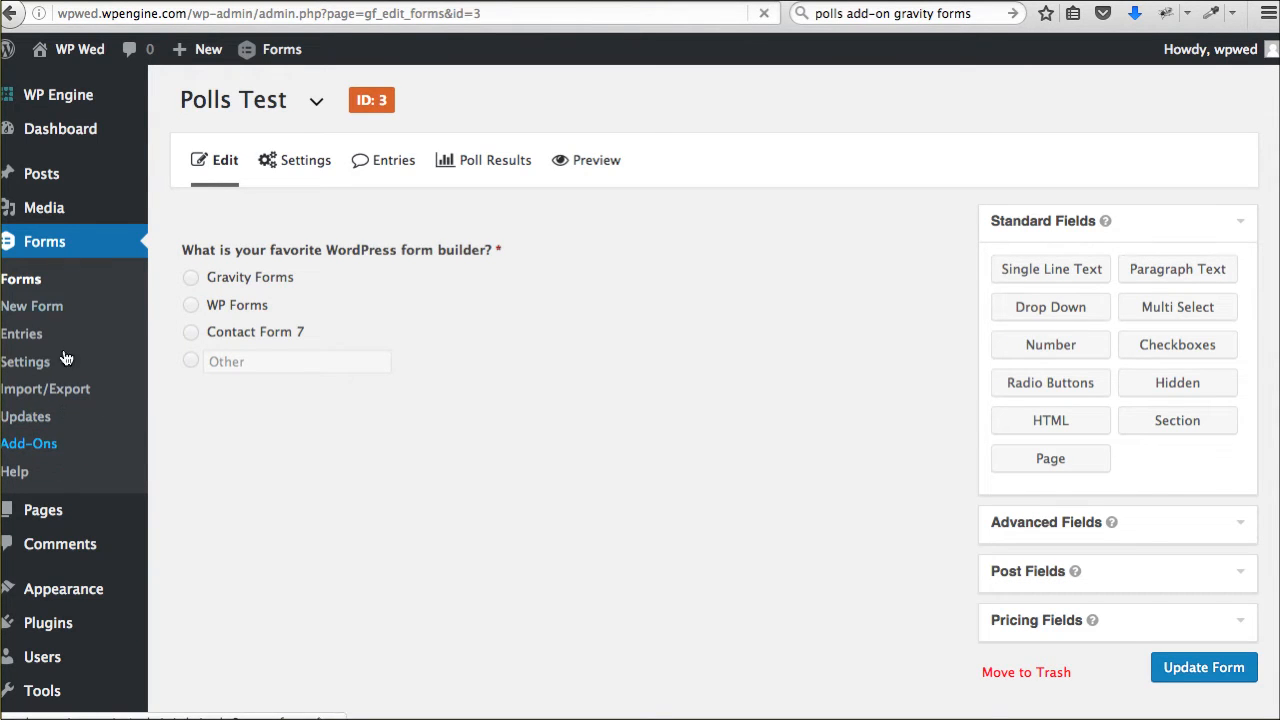
- Show the Gravity Forms Add-Ons list with the Polls Add-On card marked active
{"action": "left_click", "coordinate": [30, 444]}
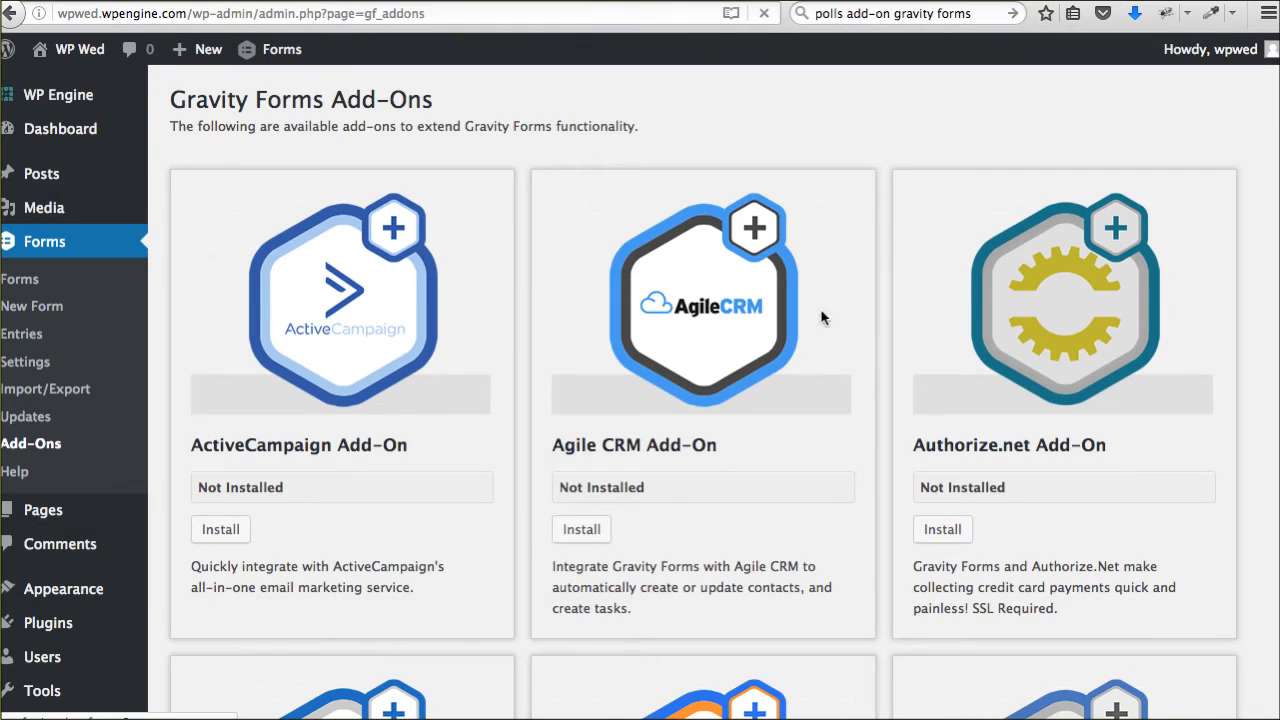
{"action": "scroll", "scroll_direction": "down", "scroll_amount": 3}
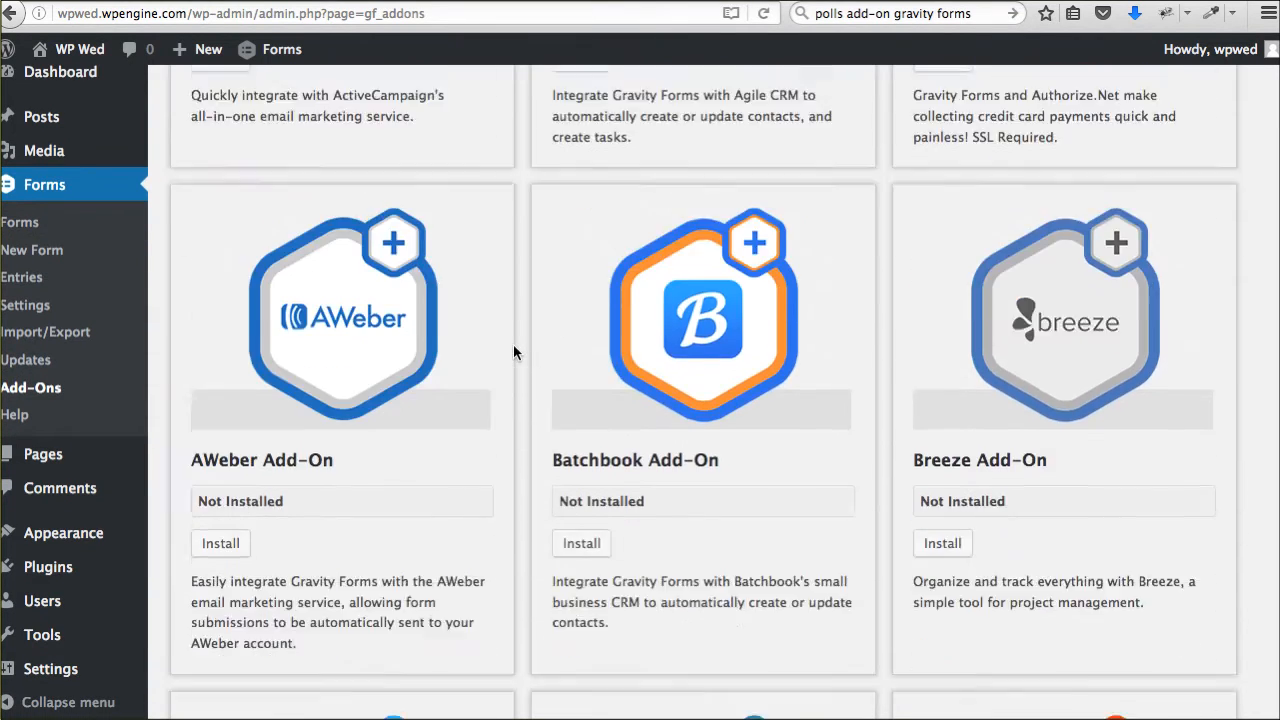
{"action": "scroll", "scroll_direction": "down", "scroll_amount": 3}
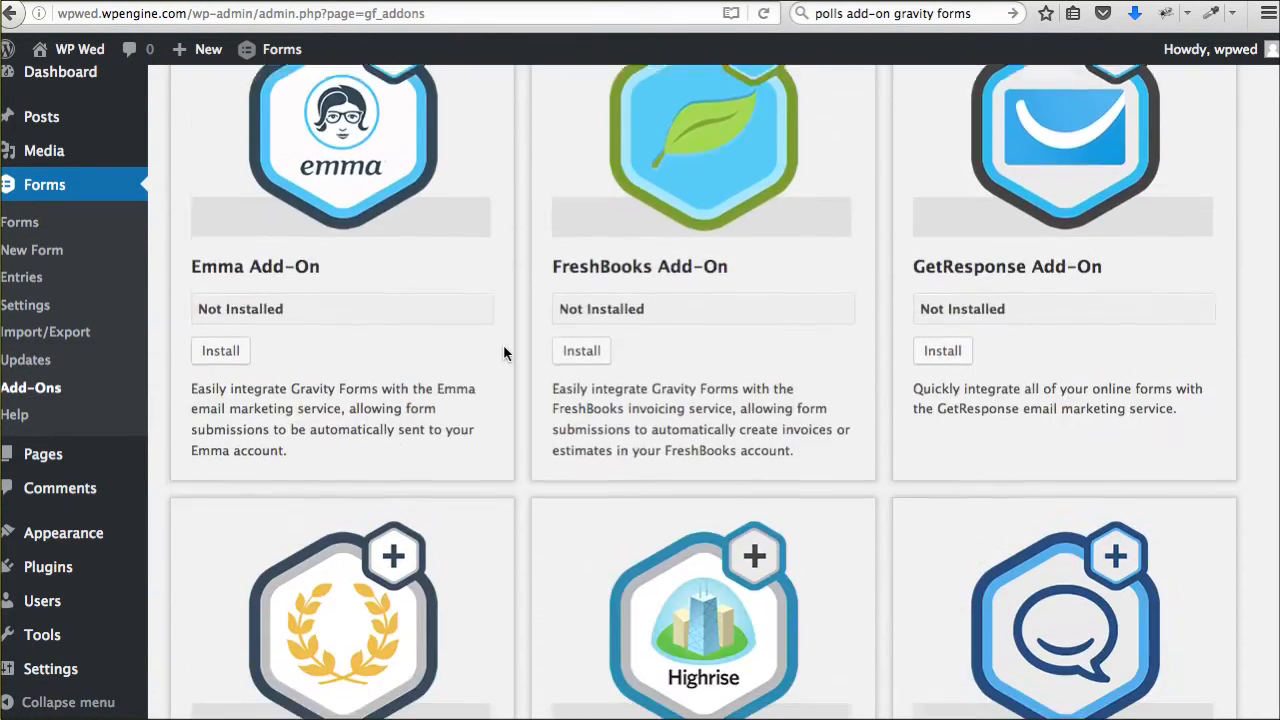
{"action": "scroll", "scroll_direction": "down", "scroll_amount": 3}
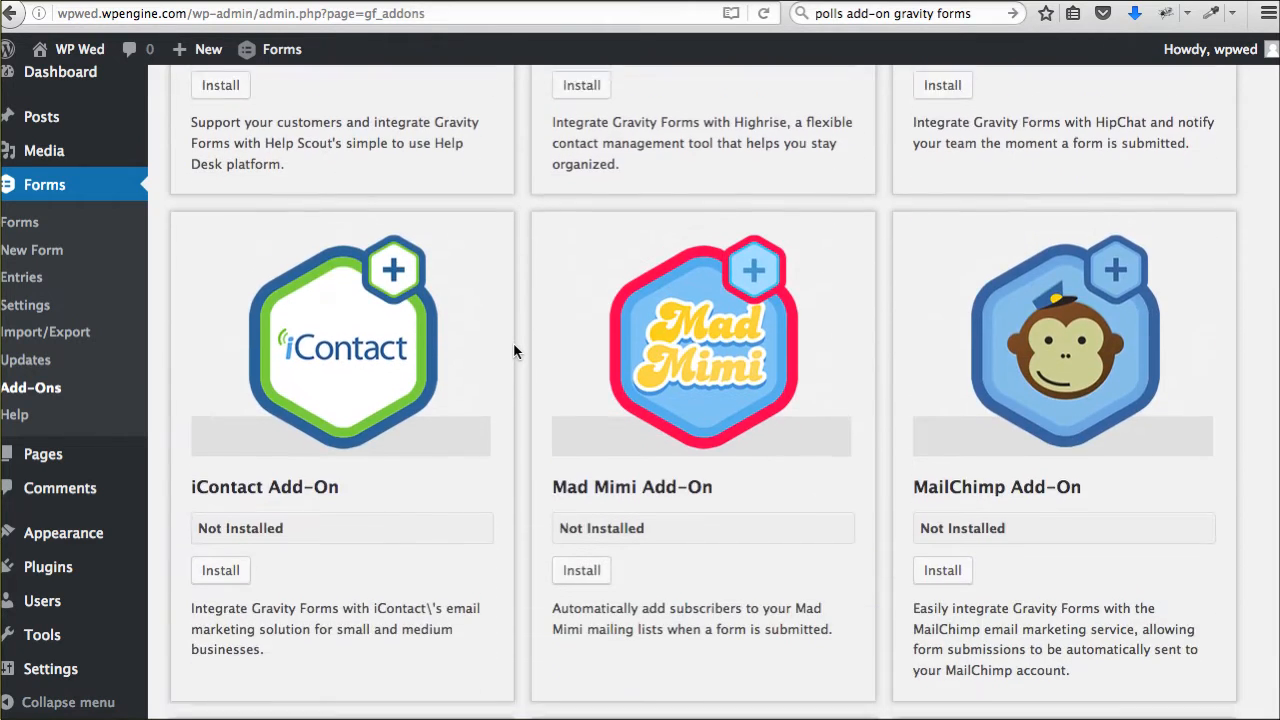
{"action": "scroll", "scroll_direction": "down", "scroll_amount": 3}
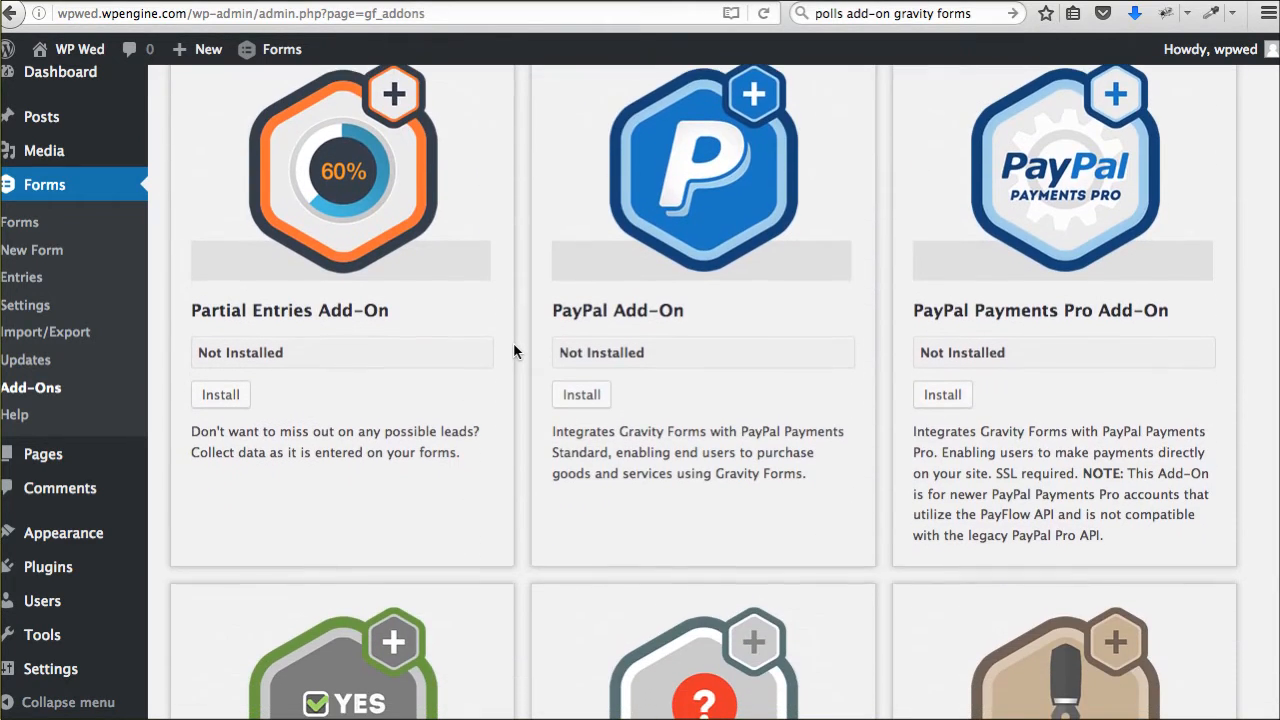
{"action": "scroll", "scroll_direction": "down", "scroll_amount": 3}
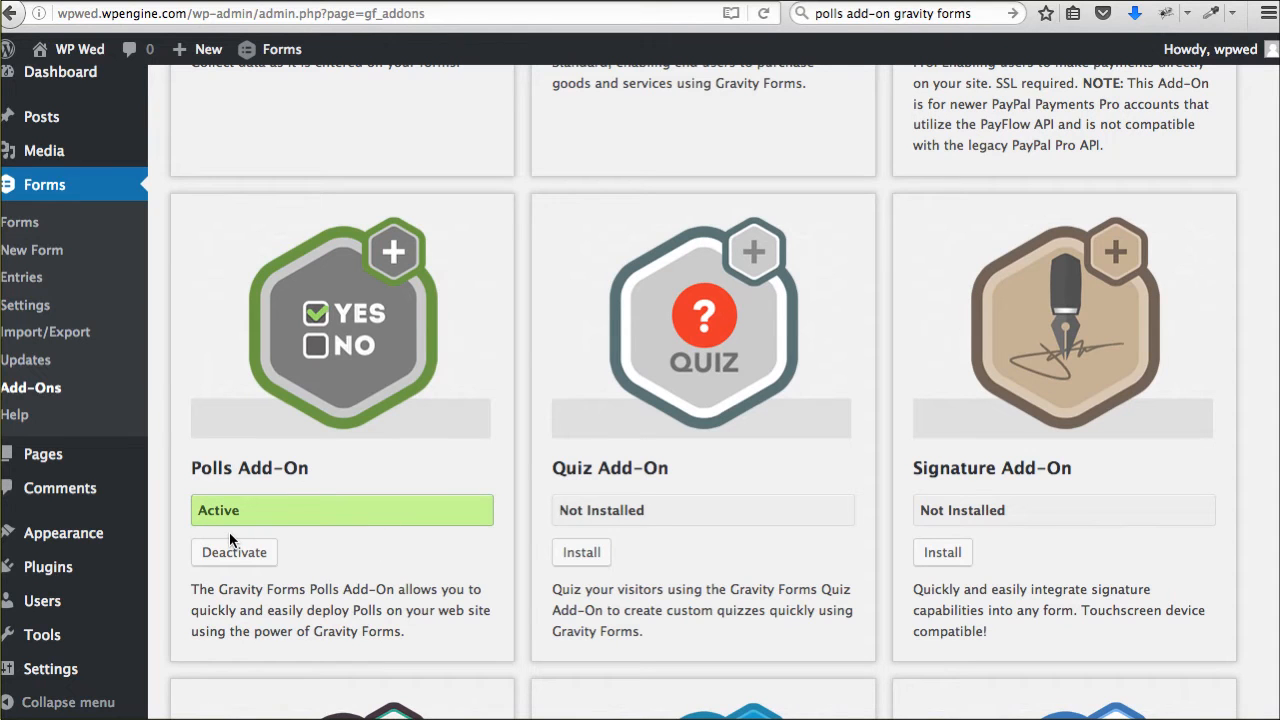
{"action": "mouse_move", "coordinate": [42, 248]}
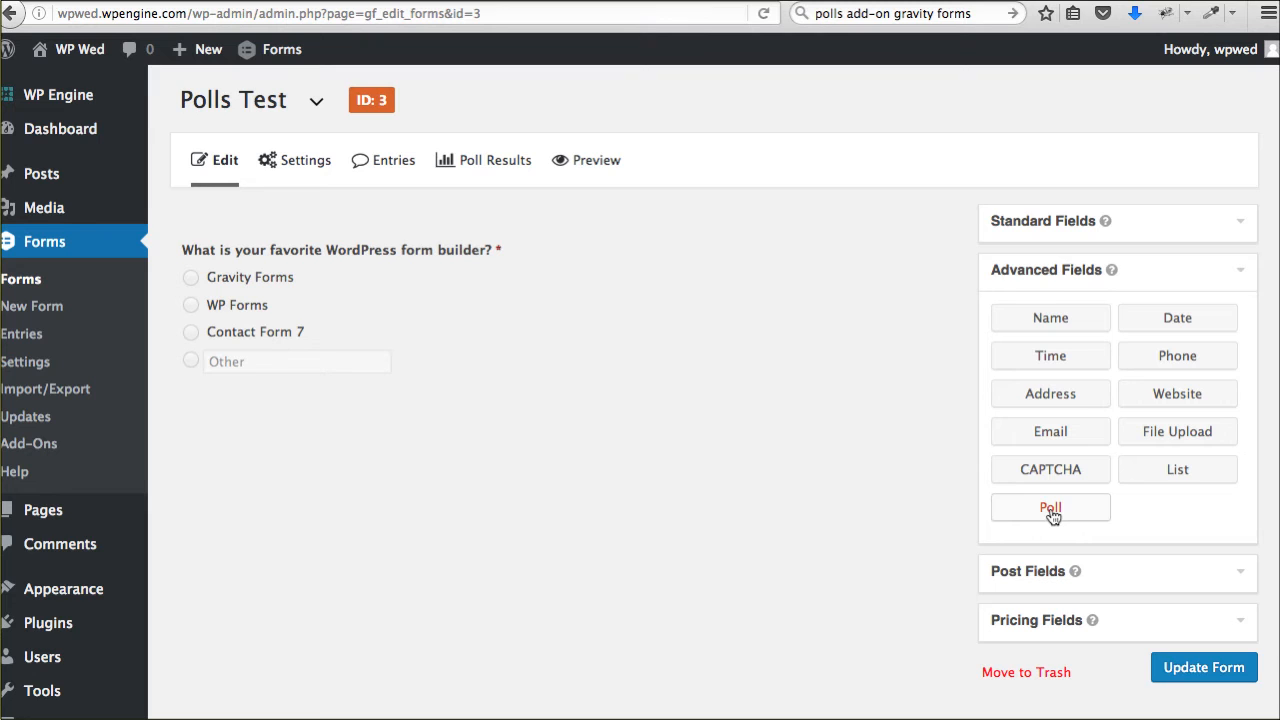
- Add a new Poll field below the existing question with checkboxes and randomized choice order
{"action": "left_click_drag", "start_coordinate": [1050, 508], "coordinate": [260, 414]}
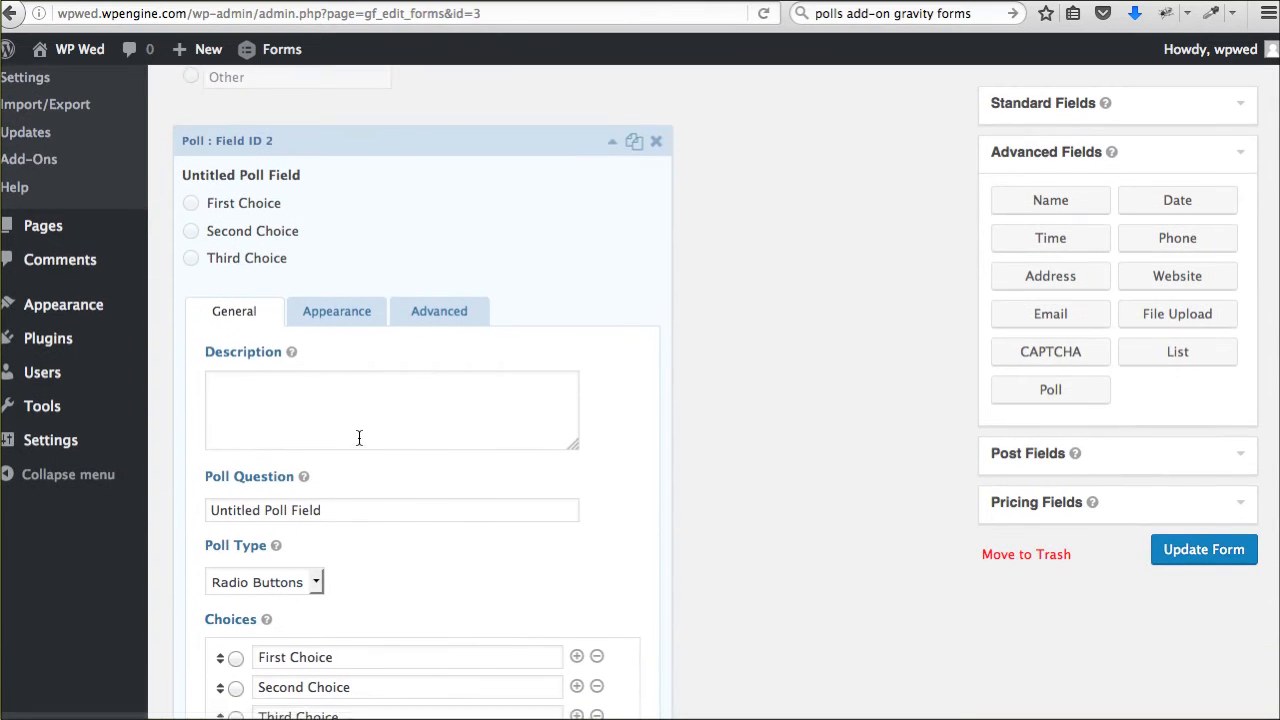
{"action": "scroll", "scroll_direction": "down", "scroll_amount": 3}
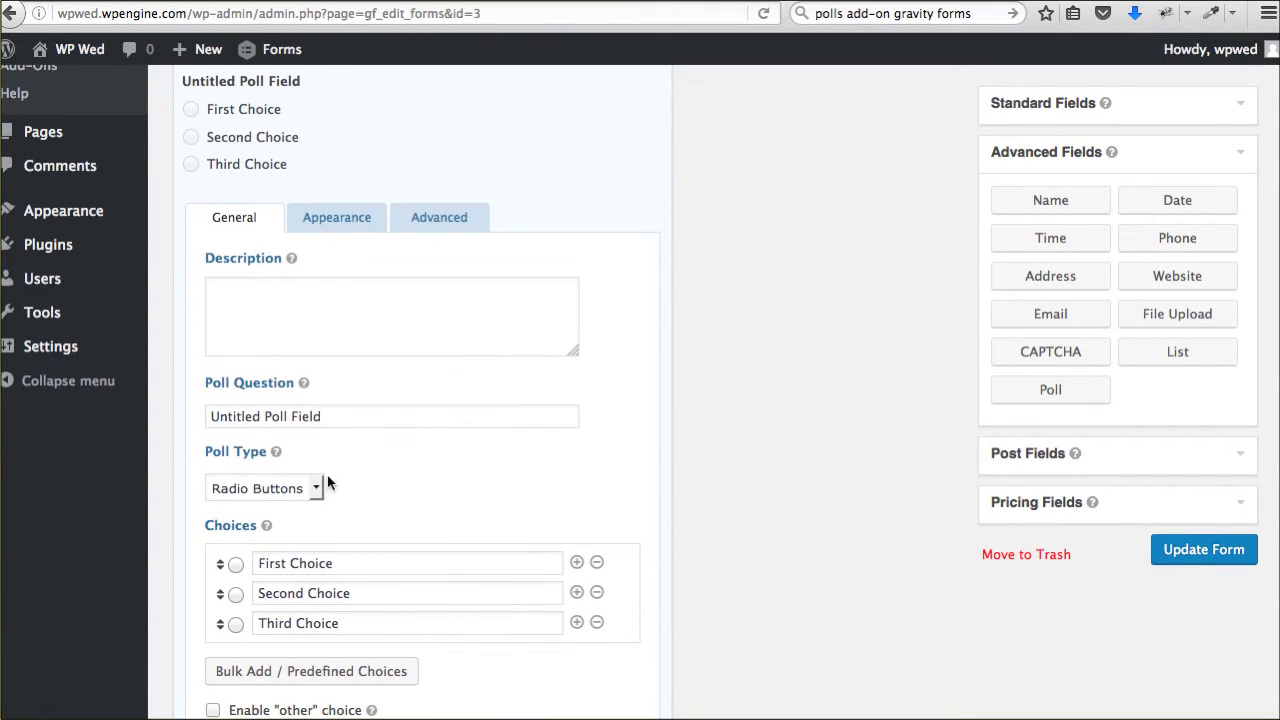
{"action": "left_click", "coordinate": [264, 488]}
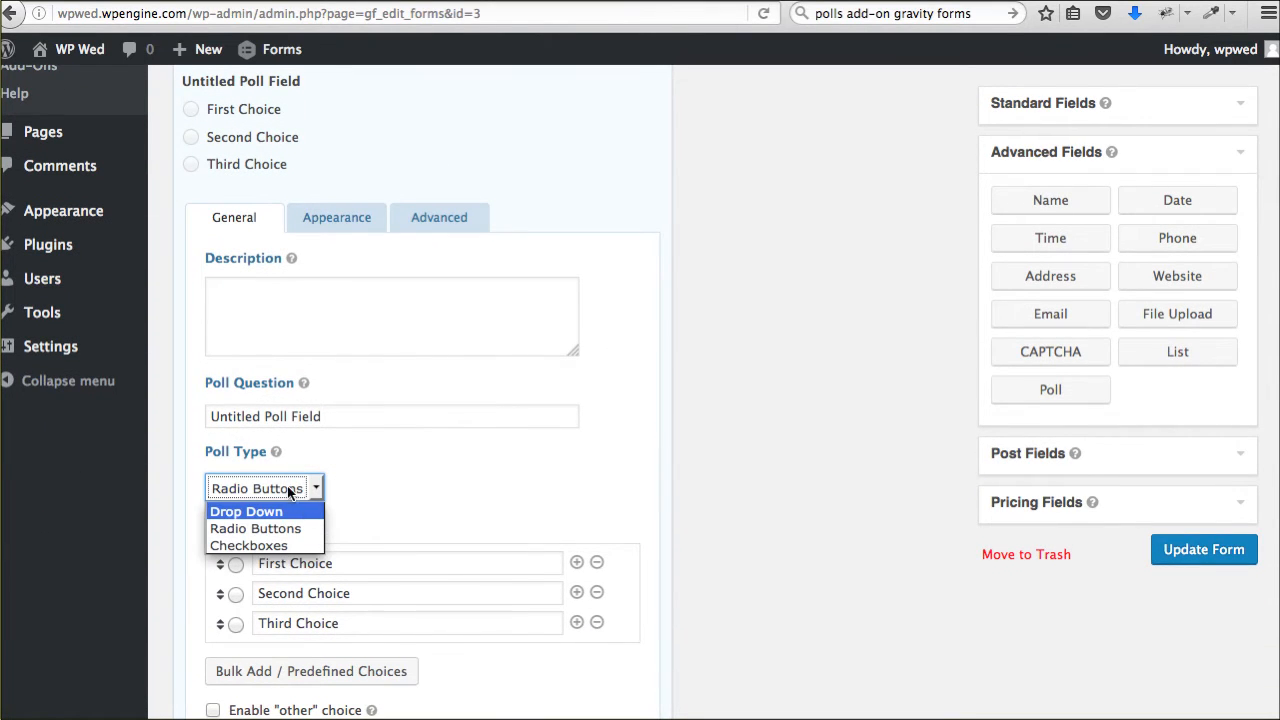
{"action": "left_click", "coordinate": [256, 528]}
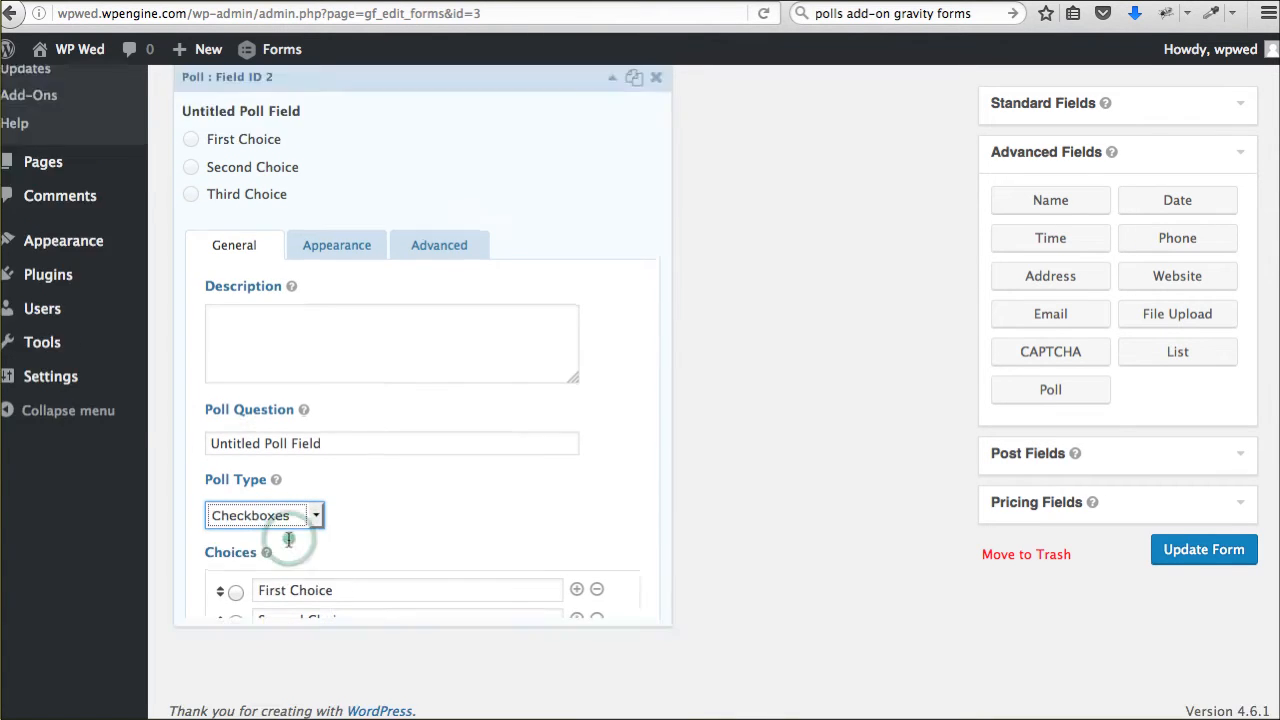
{"action": "scroll", "scroll_direction": "down", "scroll_amount": 3}
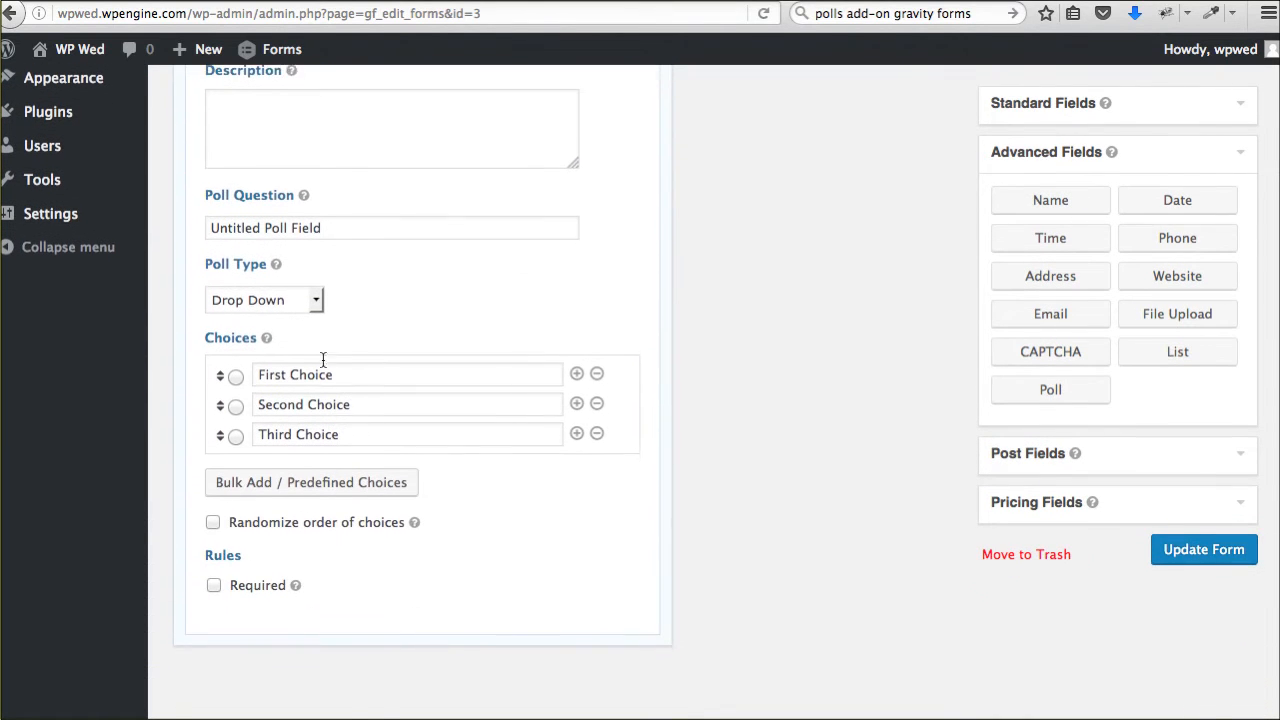
{"action": "scroll", "scroll_direction": "down", "scroll_amount": 3}
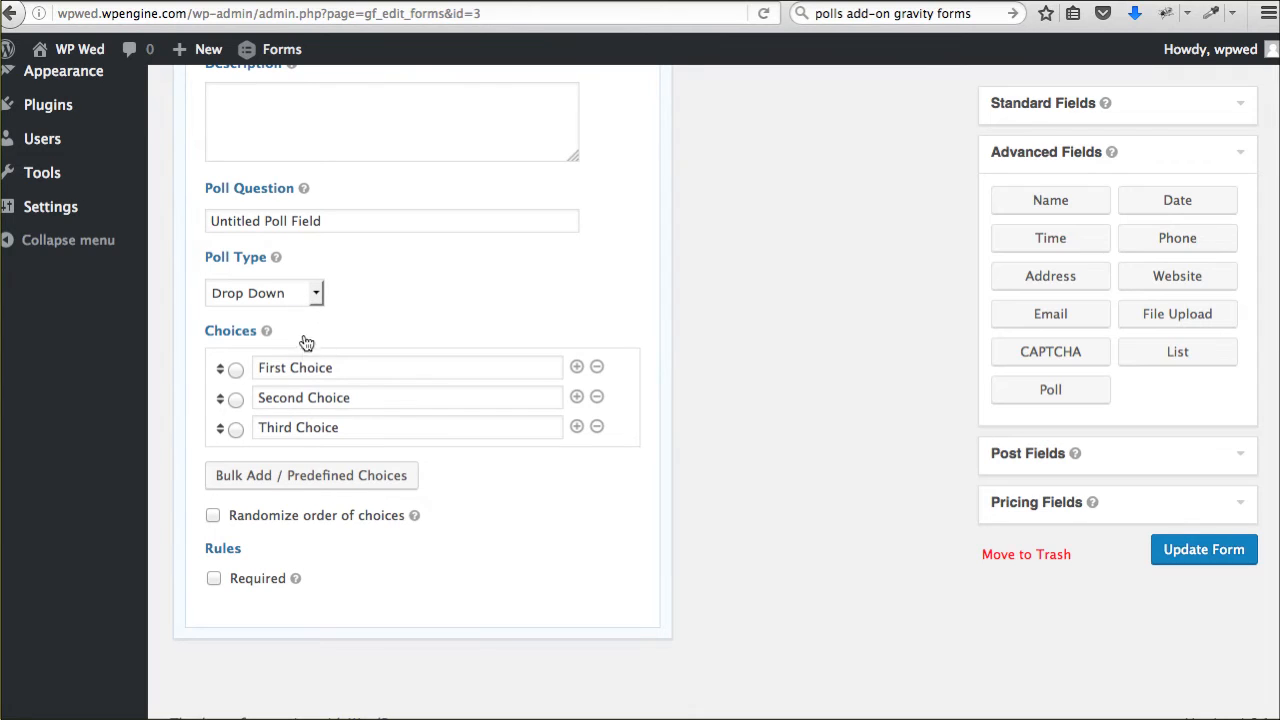
{"action": "left_click", "coordinate": [212, 512]}
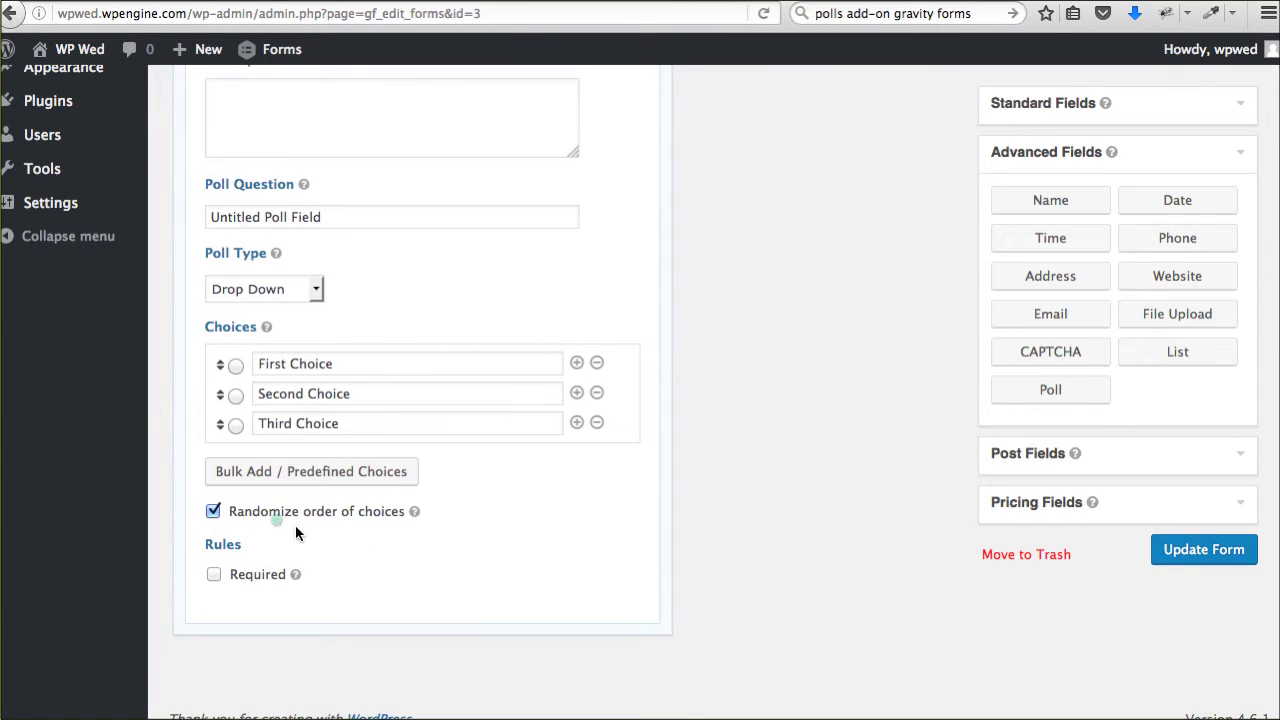
{"action": "mouse_move", "coordinate": [322, 524]}
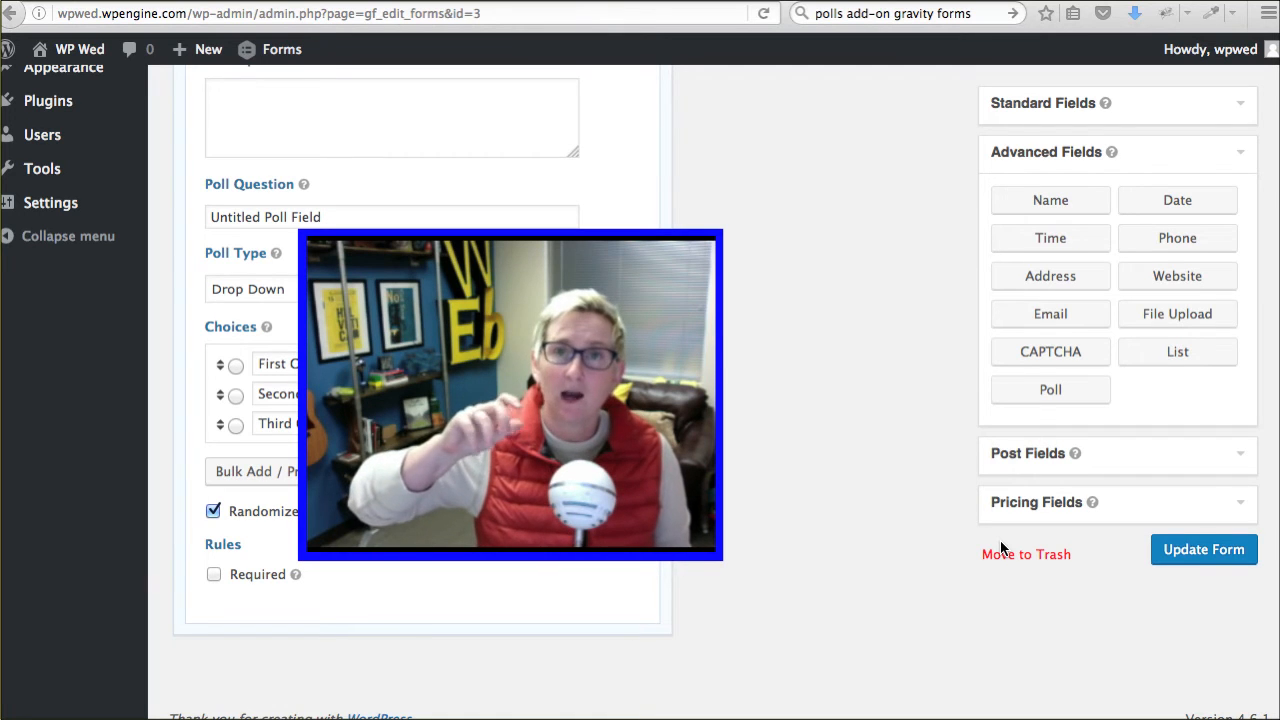
{"action": "mouse_move", "coordinate": [872, 536]}
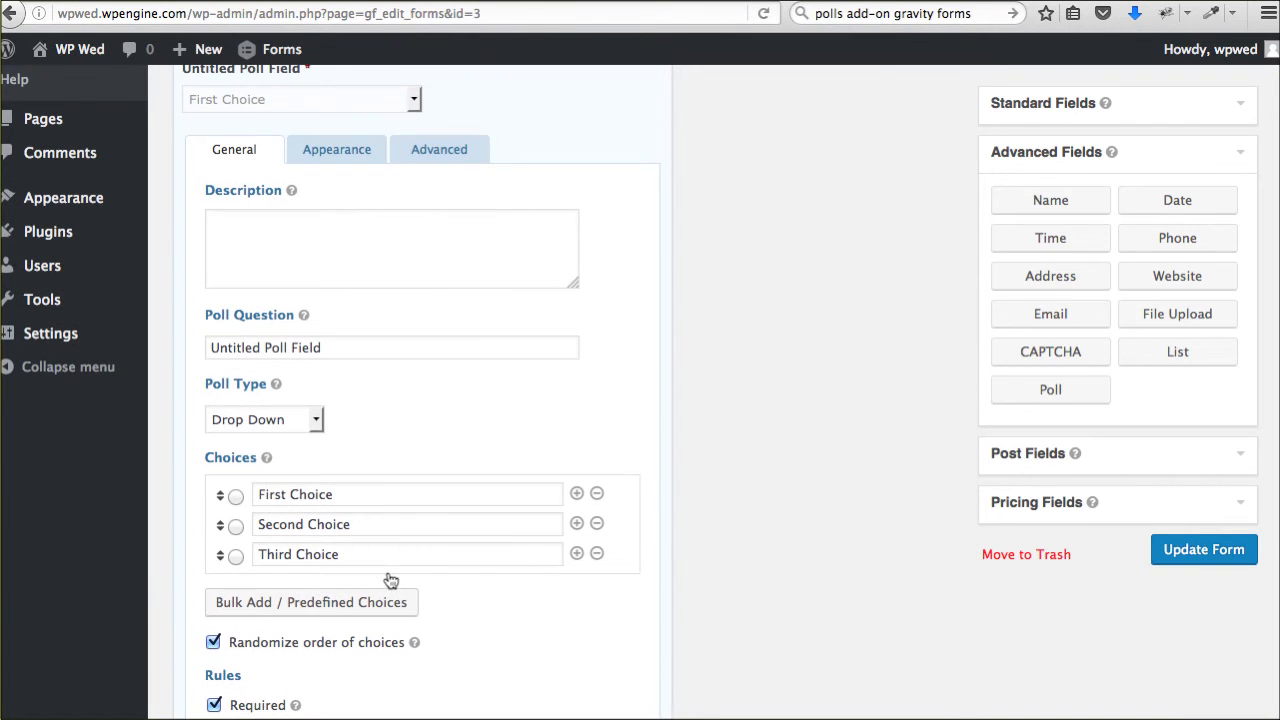
- Switch the poll to radio buttons with an Other choice and update the form
{"action": "left_click", "coordinate": [264, 420]}
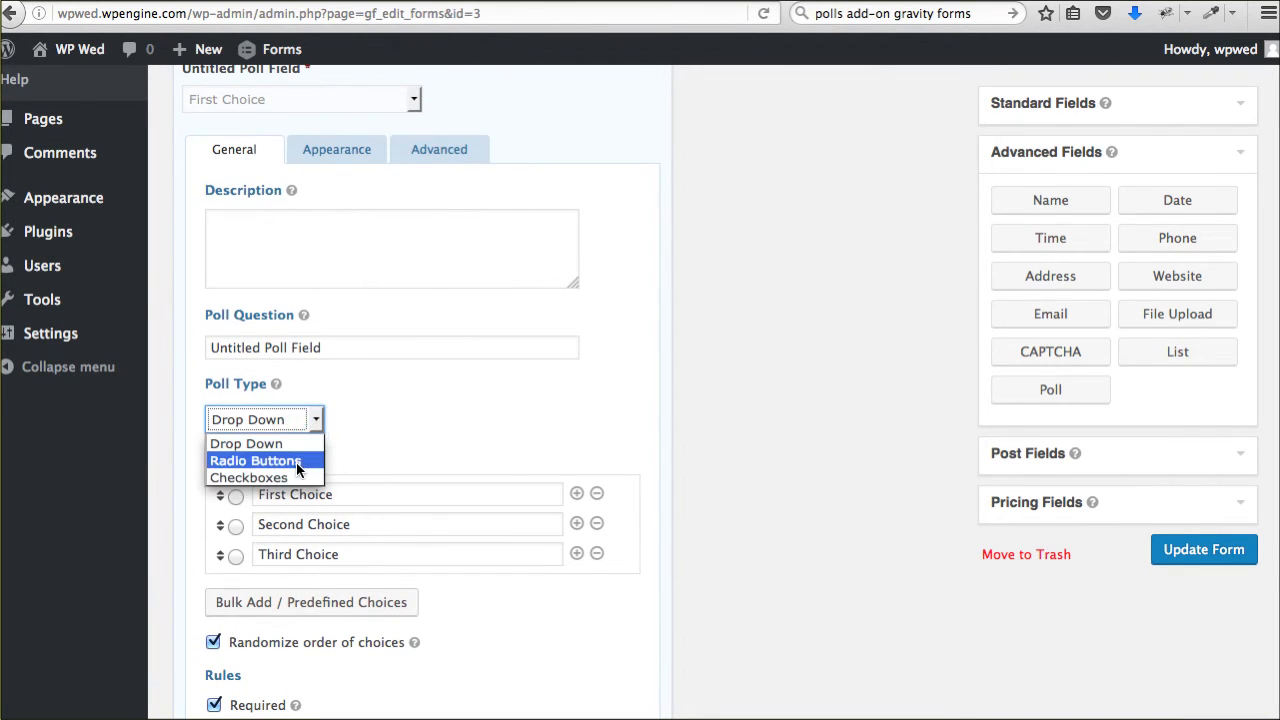
{"action": "left_click", "coordinate": [254, 460]}
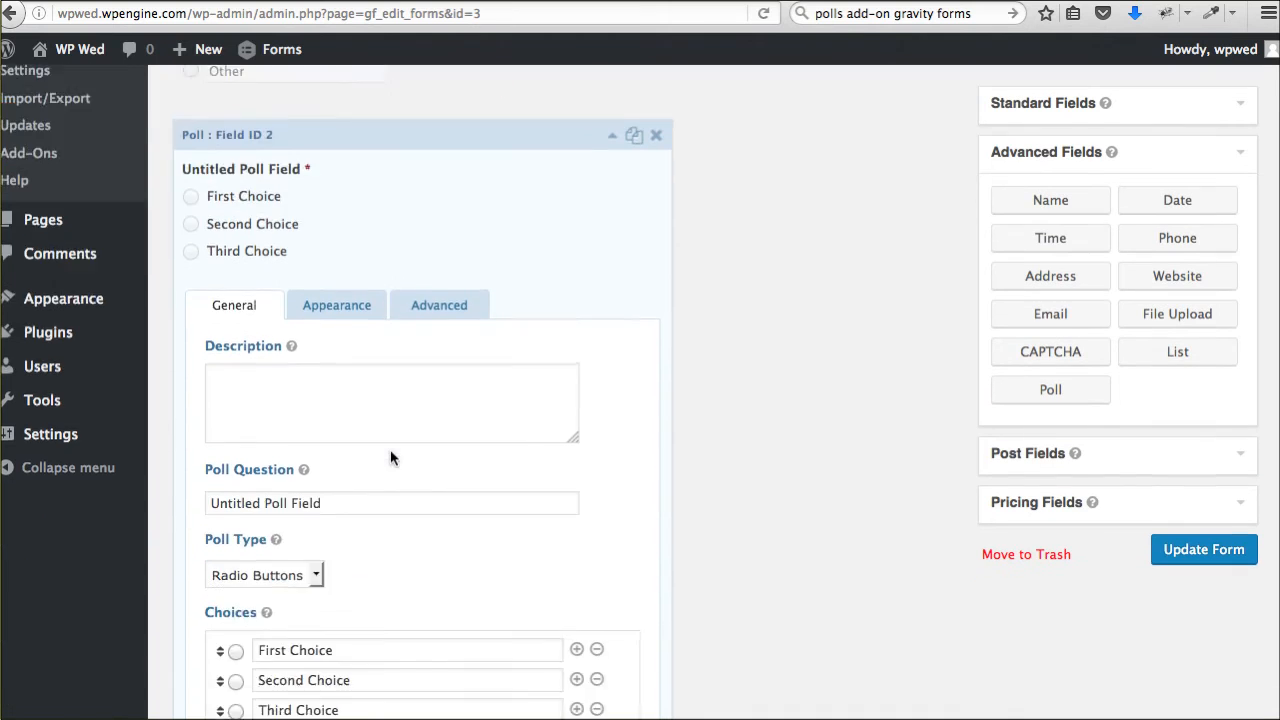
{"action": "scroll", "scroll_direction": "down", "scroll_amount": 3}
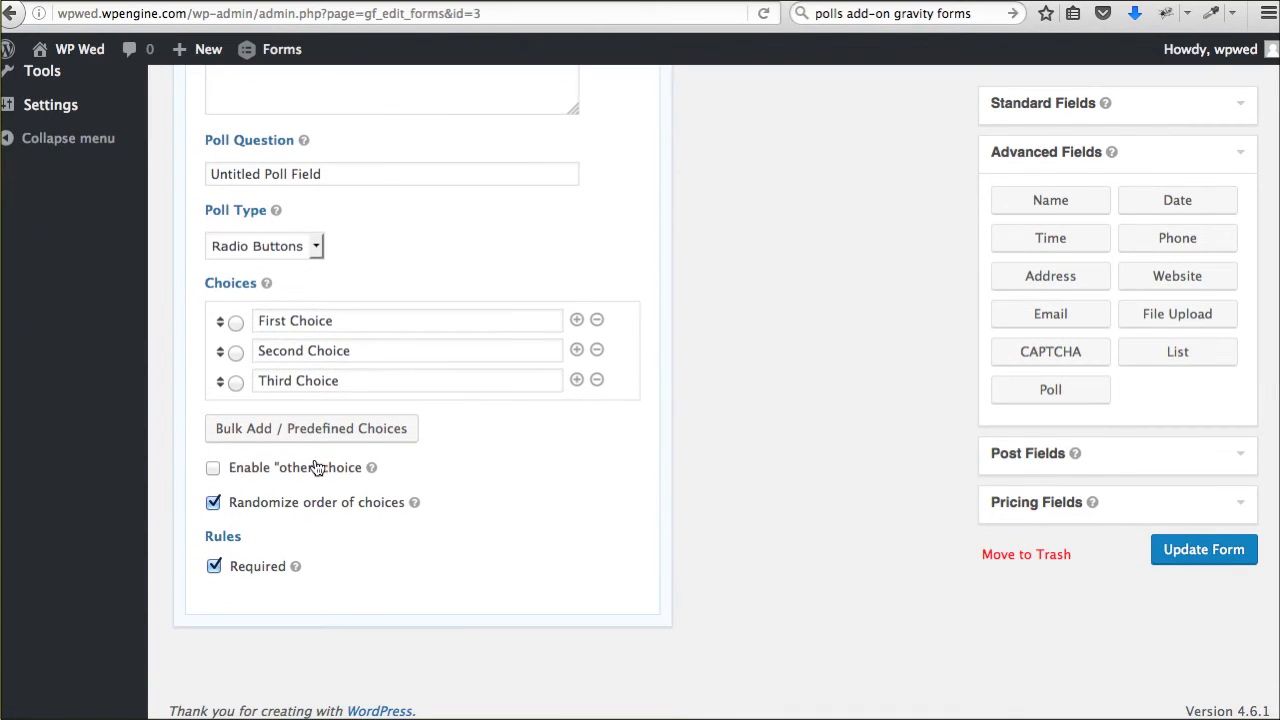
{"action": "left_click", "coordinate": [212, 468]}
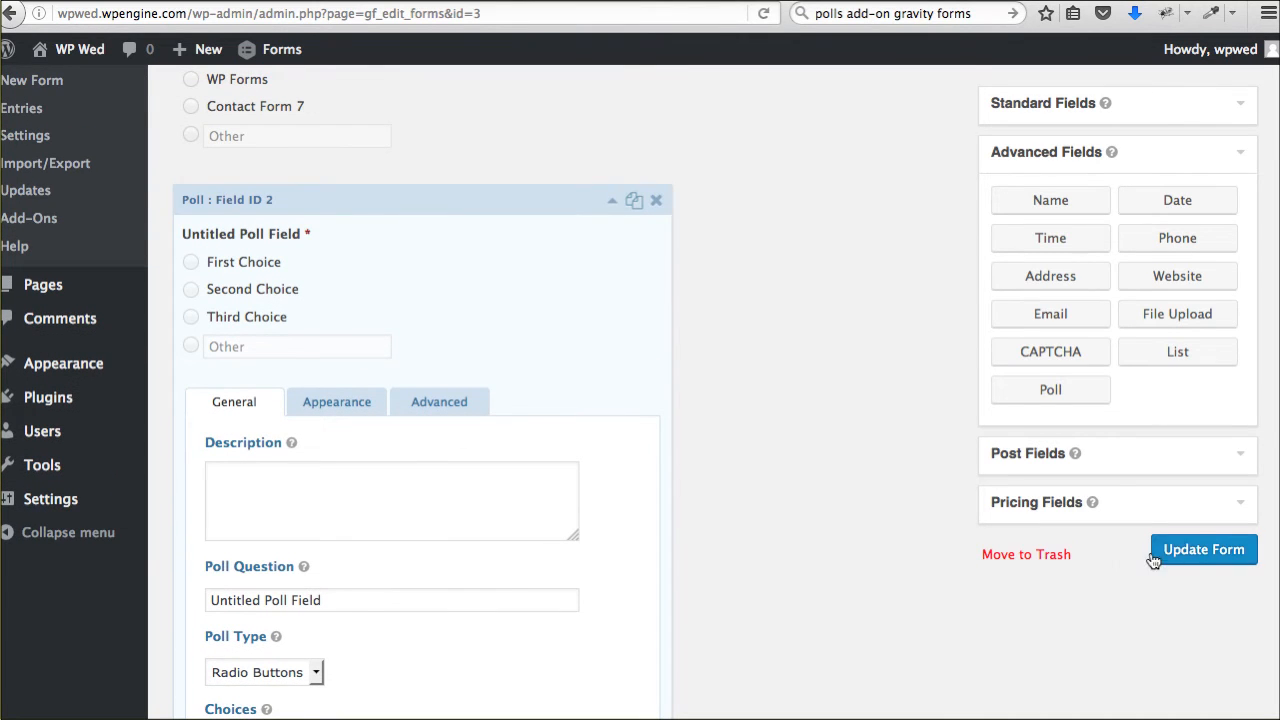
{"action": "left_click", "coordinate": [1204, 548]}
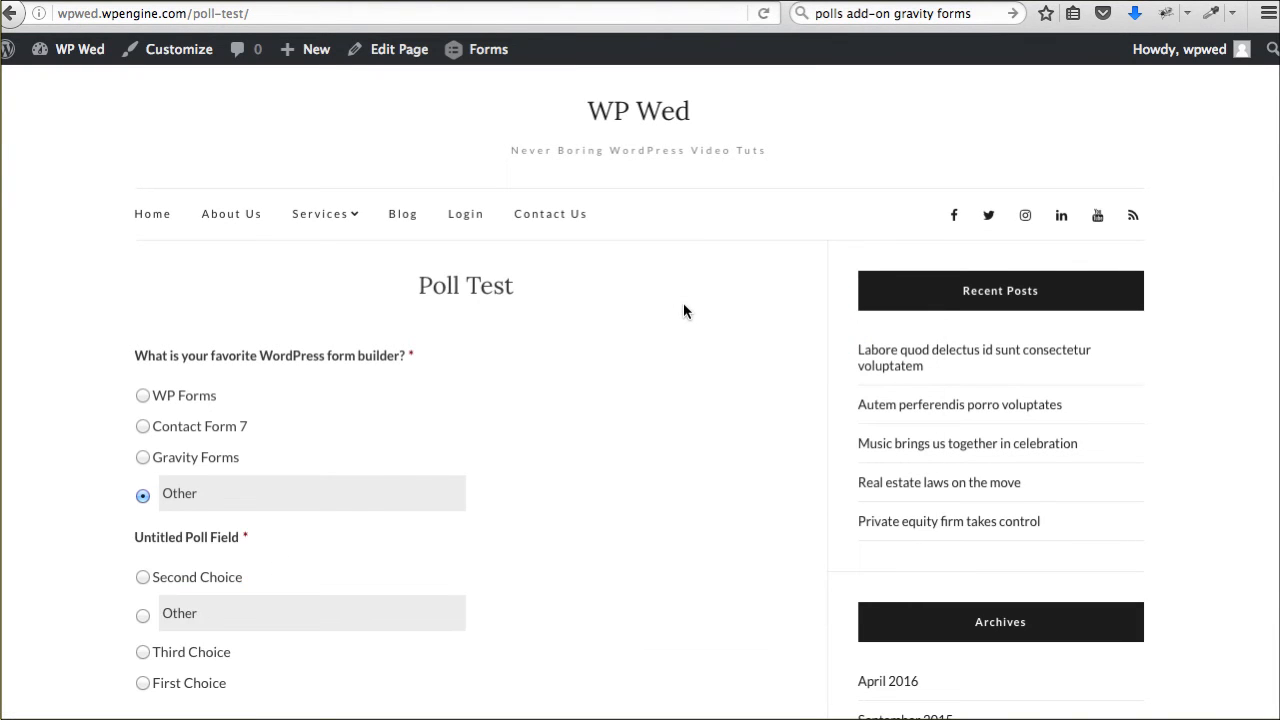
- Vote Second Choice and Gravity Forms on the Poll Test page and submit to see result bars
{"action": "scroll", "scroll_direction": "down", "scroll_amount": 3}
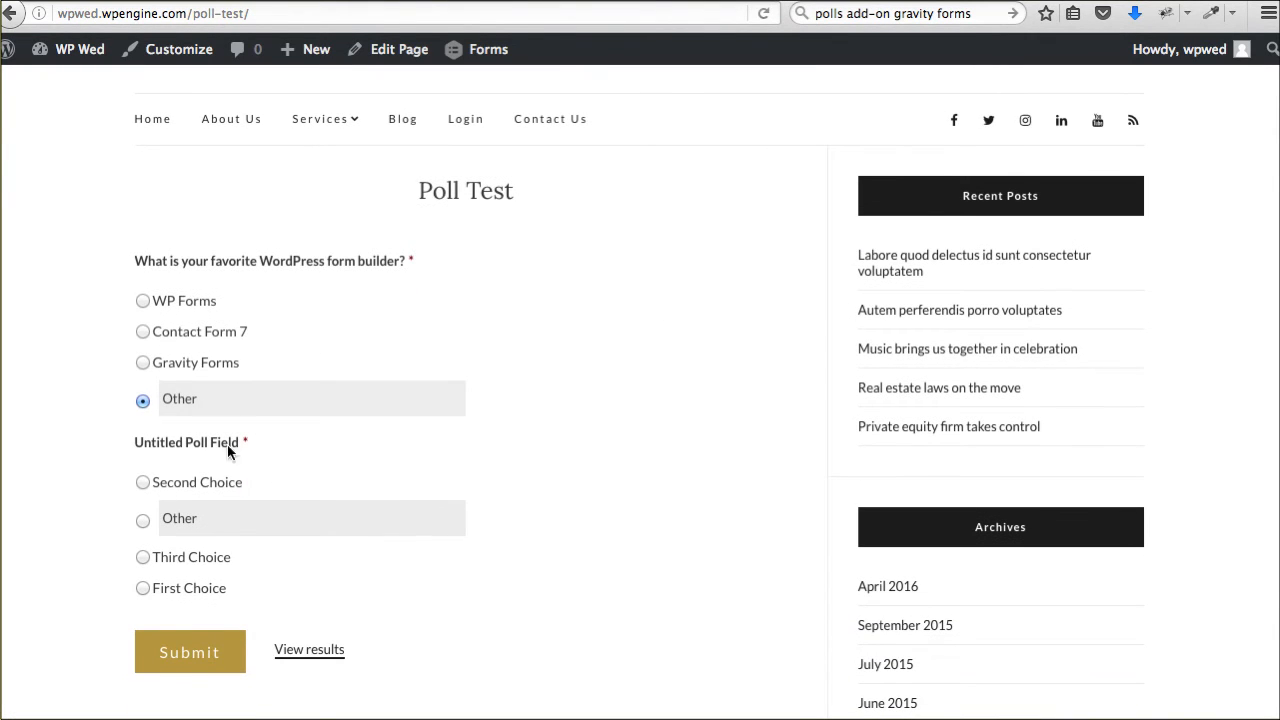
{"action": "left_click", "coordinate": [142, 482]}
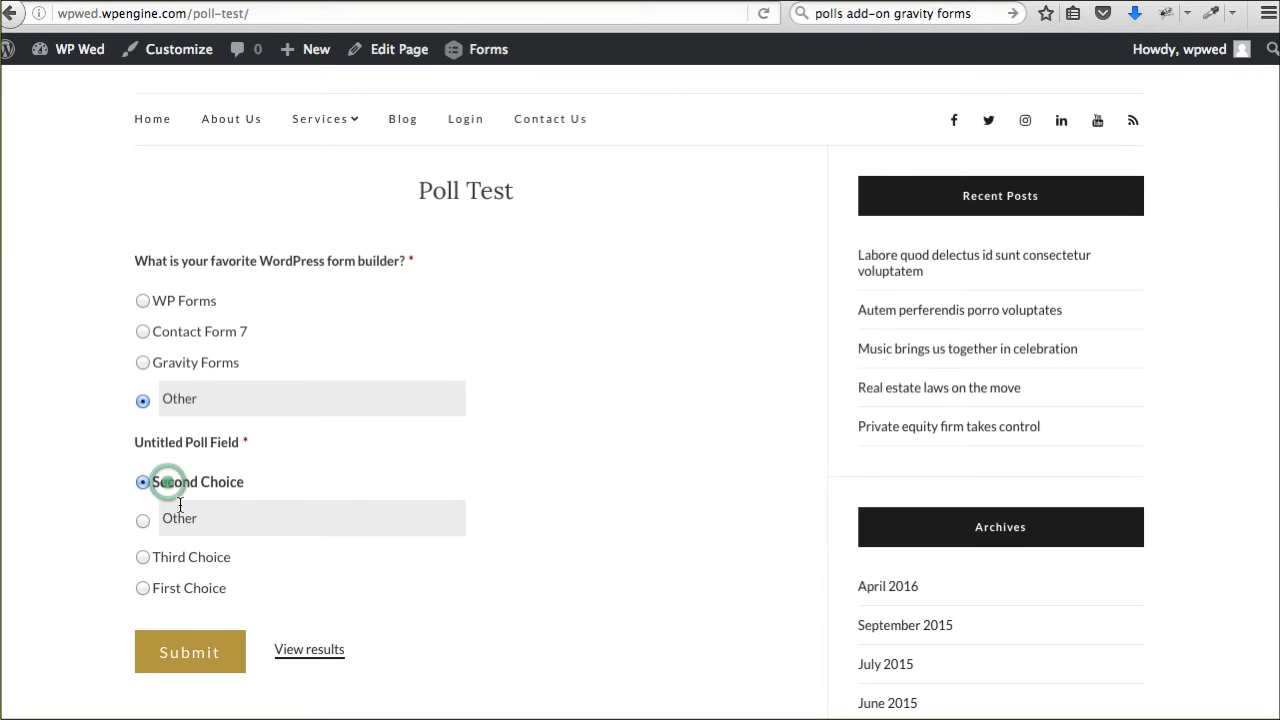
{"action": "left_click", "coordinate": [142, 362]}
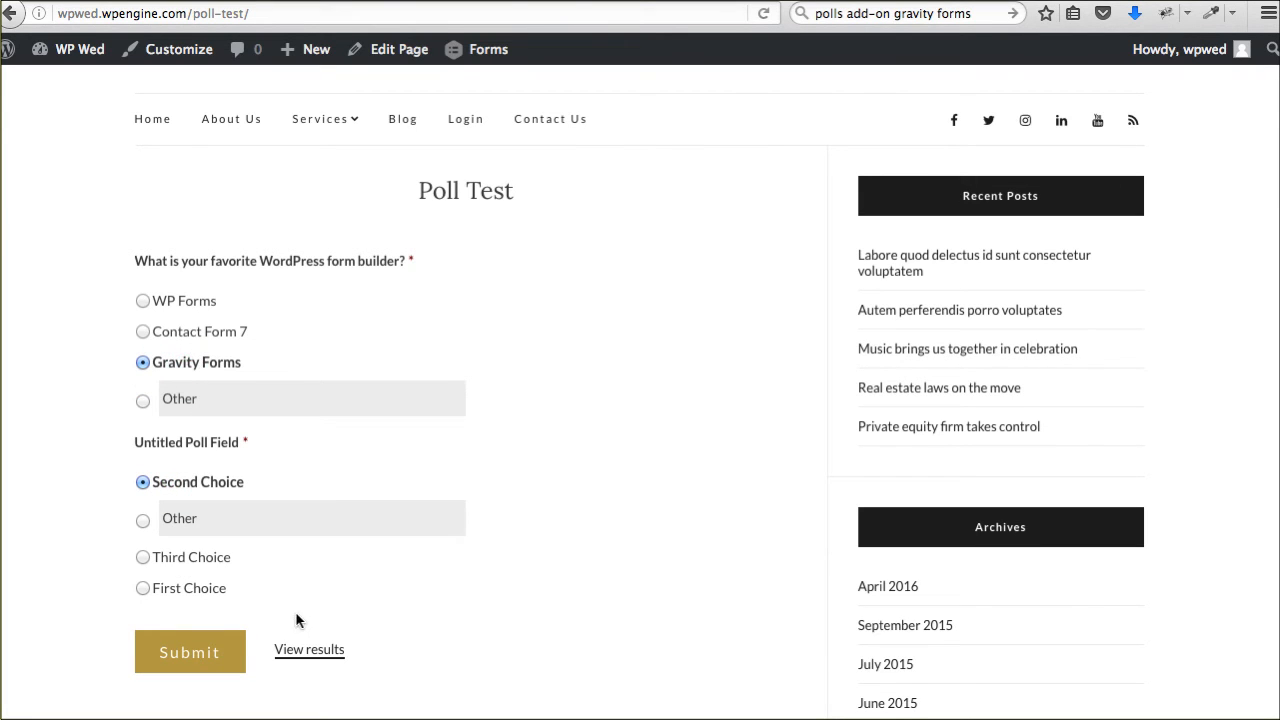
{"action": "left_click", "coordinate": [188, 652]}
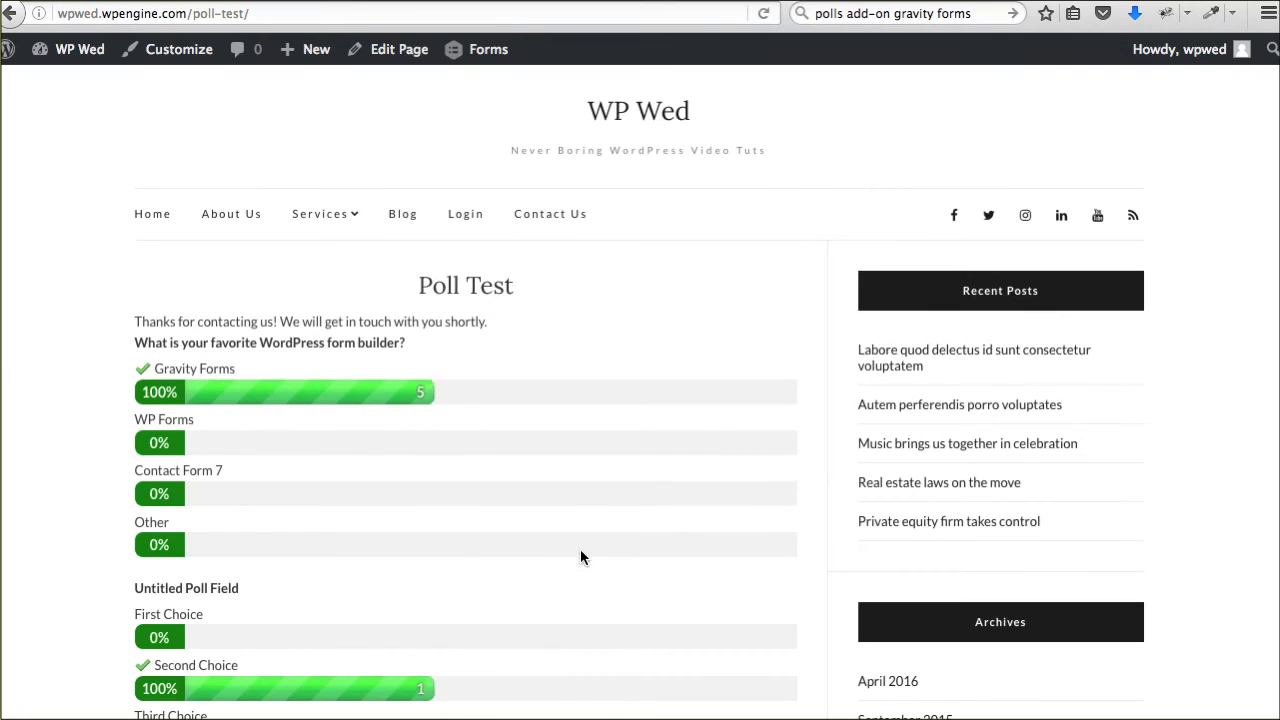
{"action": "scroll", "scroll_direction": "down", "scroll_amount": 3}
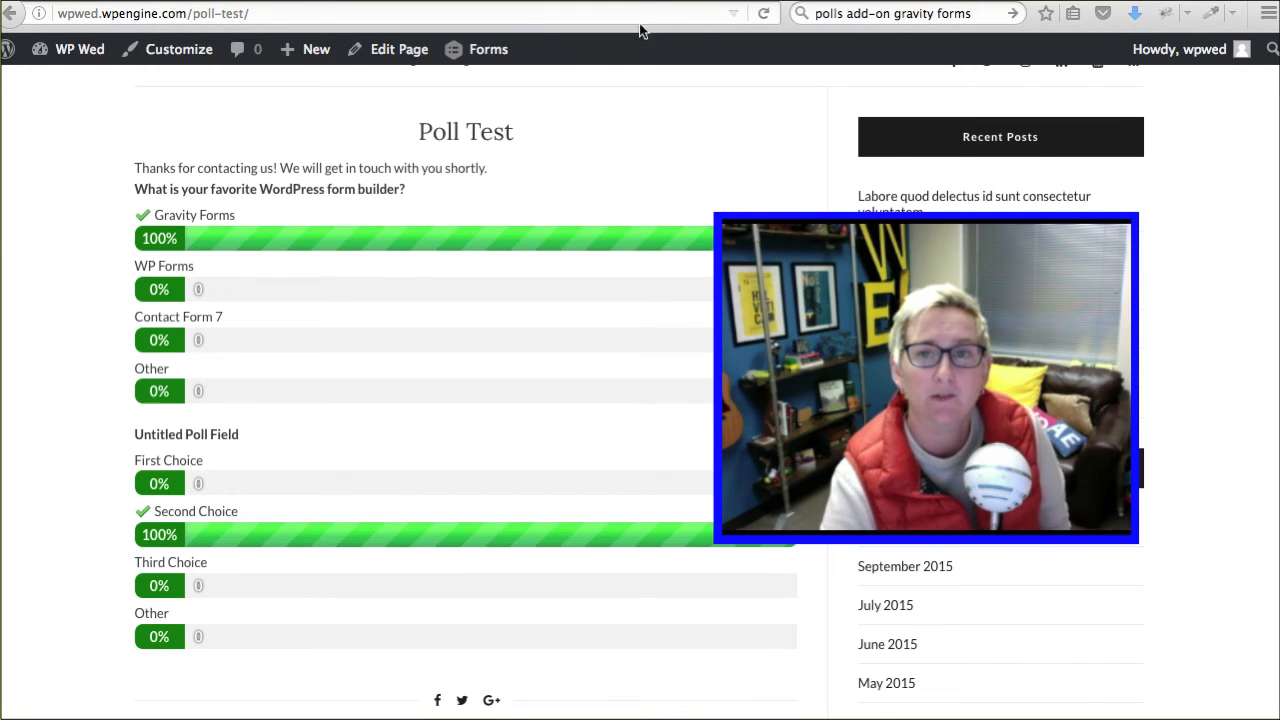
- Reload the poll page, resend the submitted answers, and return to the Polls Test form editor
{"action": "left_click", "coordinate": [756, 12]}
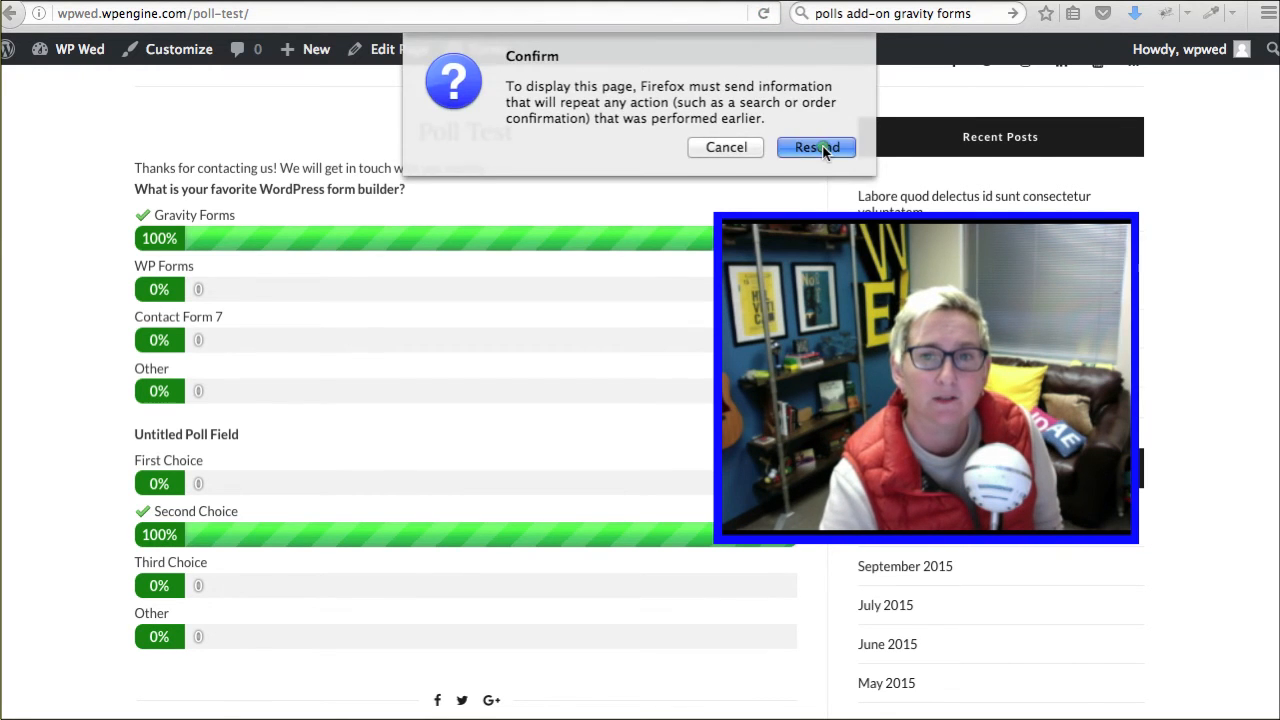
{"action": "left_click", "coordinate": [816, 148]}
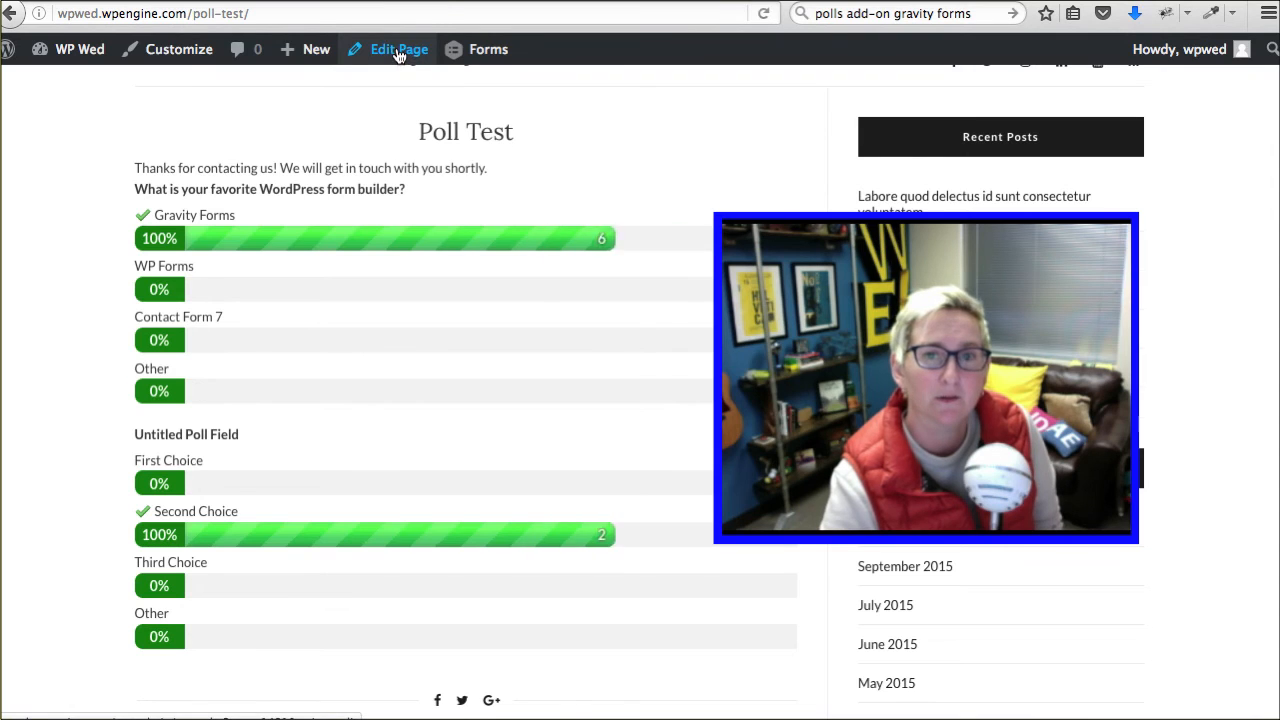
{"action": "left_click", "coordinate": [398, 48]}
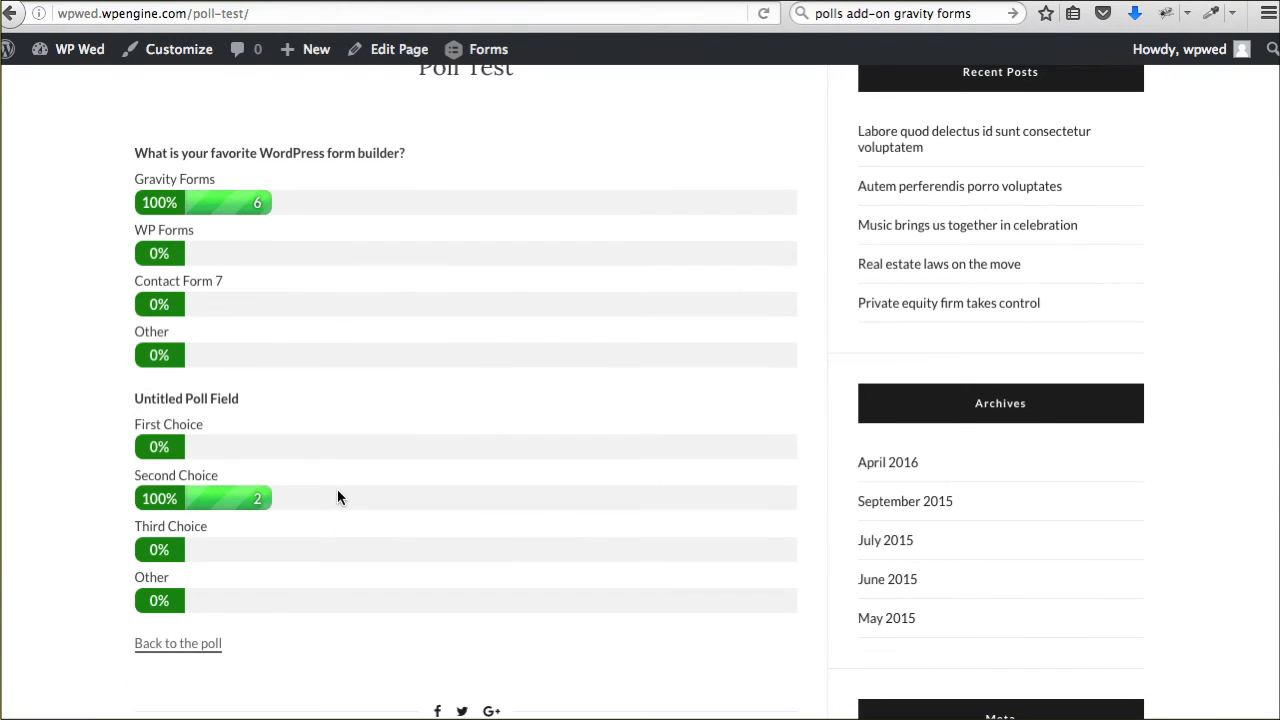
{"action": "left_click", "coordinate": [178, 644]}
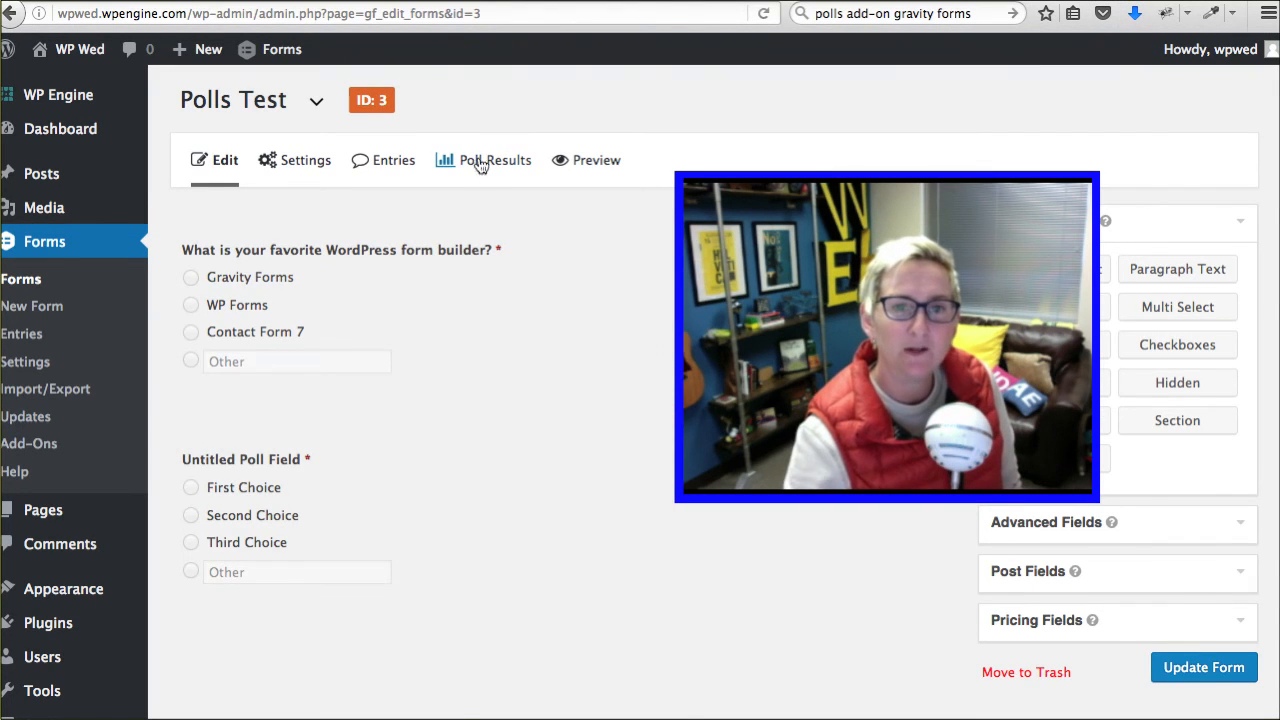
{"action": "mouse_move", "coordinate": [500, 168]}
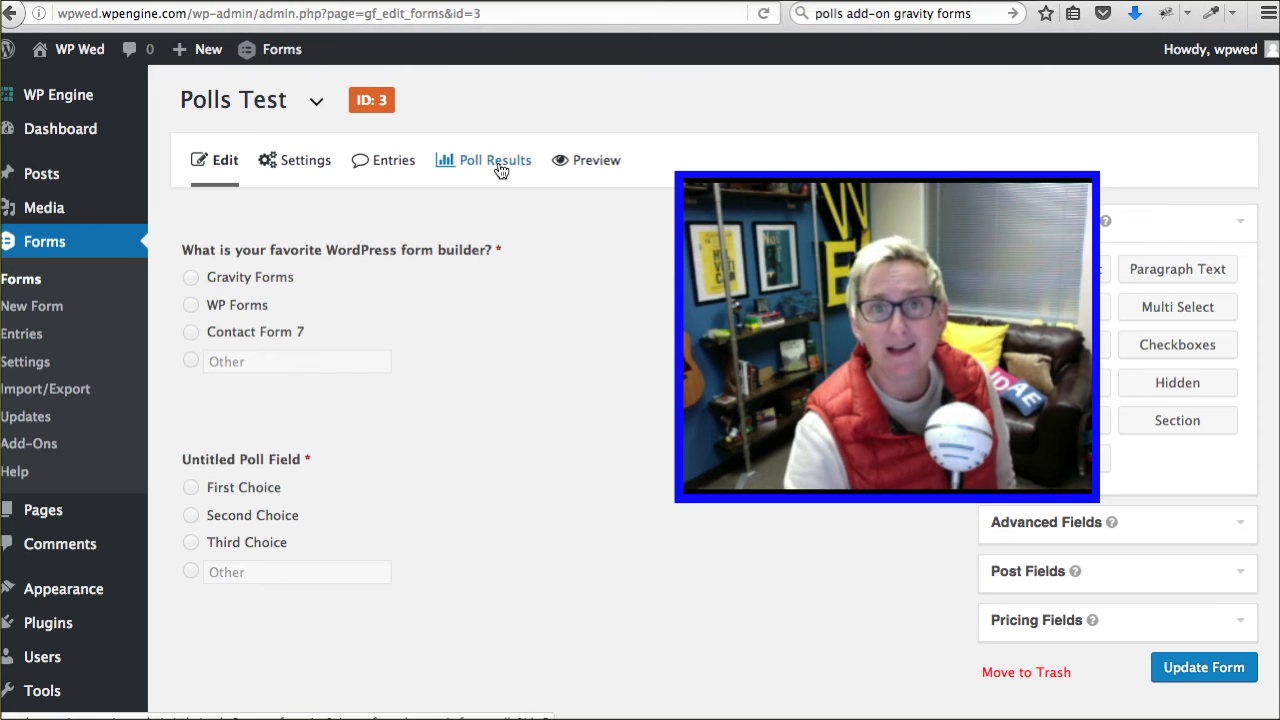
- Show the Poll Results frequency bar charts for both poll questions
{"action": "left_click", "coordinate": [492, 160]}
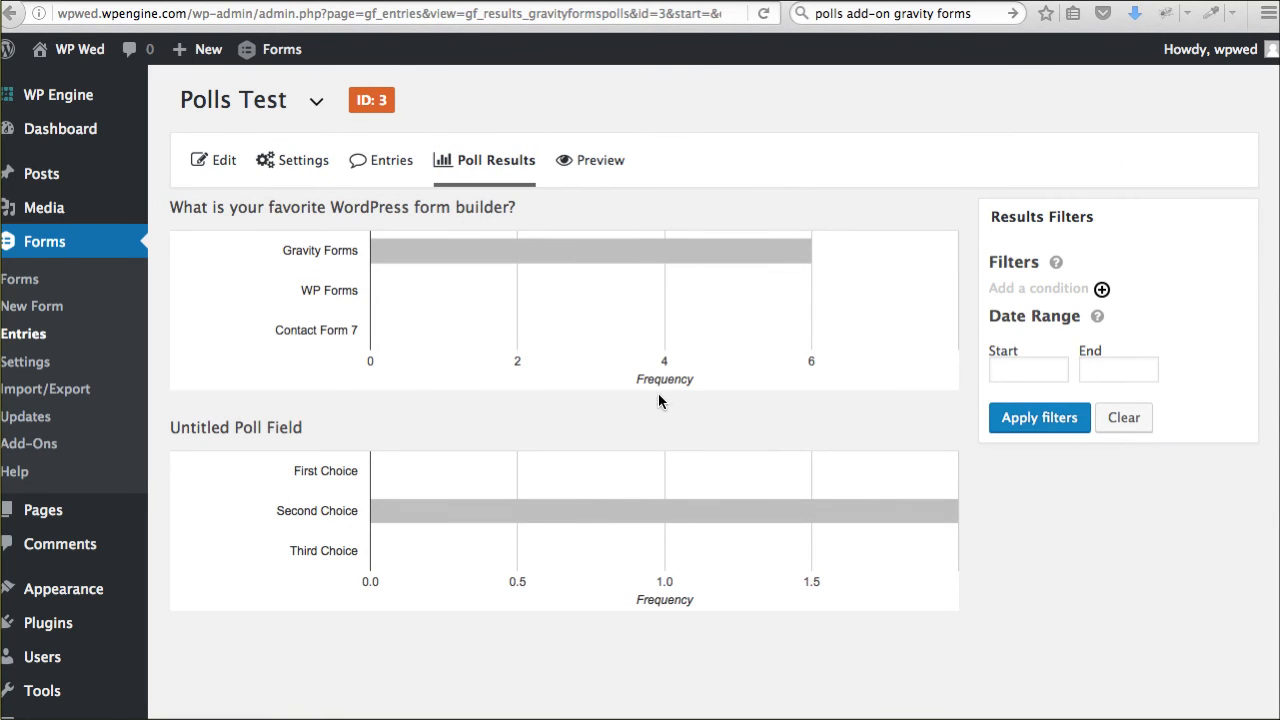
{"action": "mouse_move", "coordinate": [744, 308]}
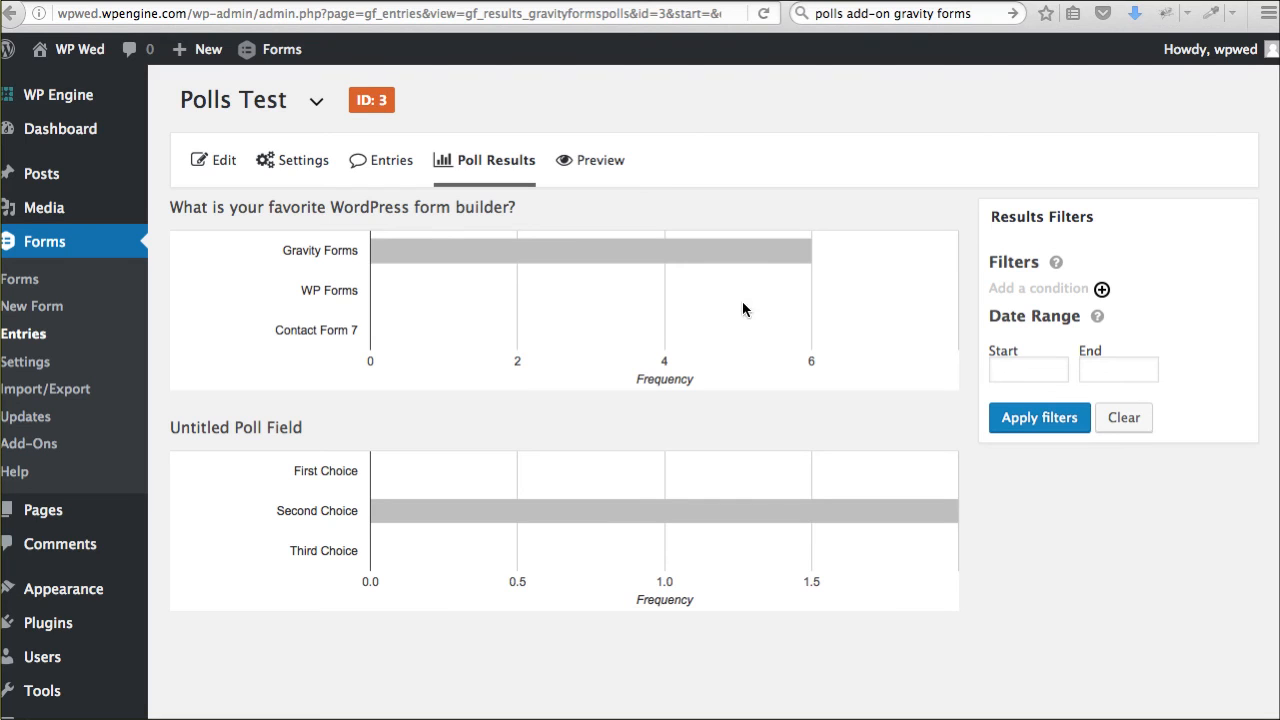
{"action": "scroll", "scroll_direction": "down", "scroll_amount": 3}
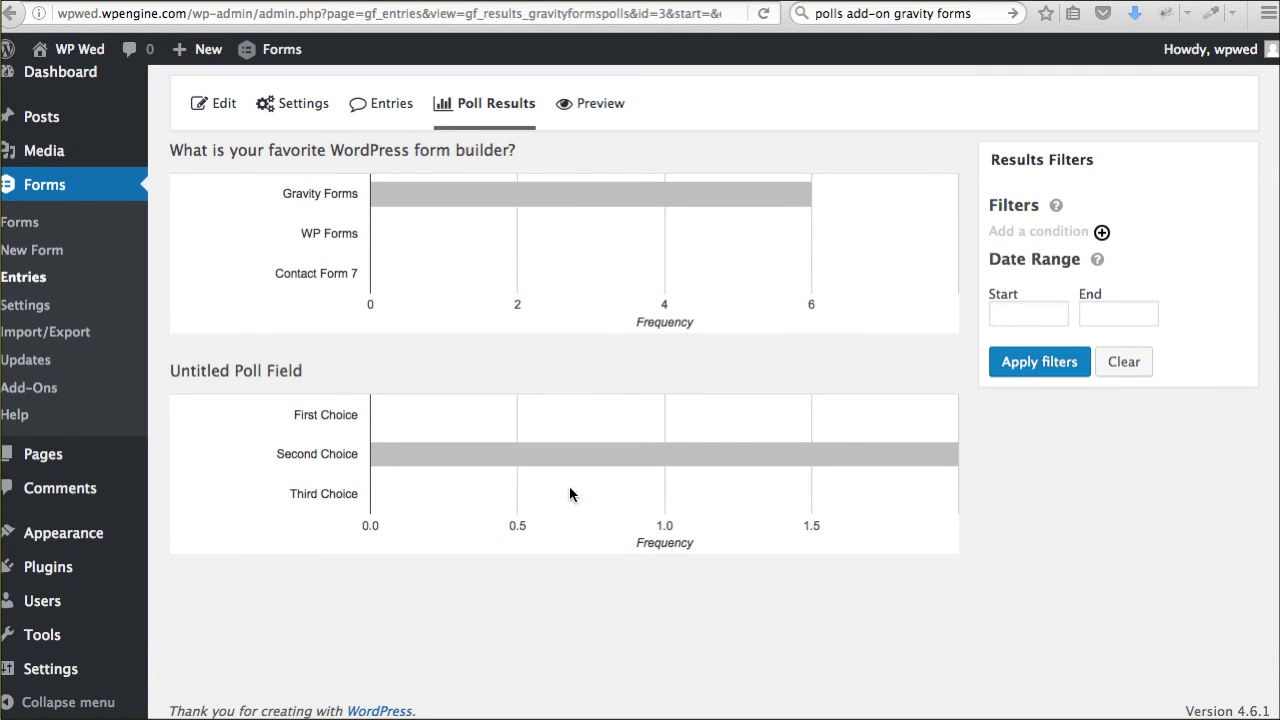
{"action": "mouse_move", "coordinate": [506, 410]}
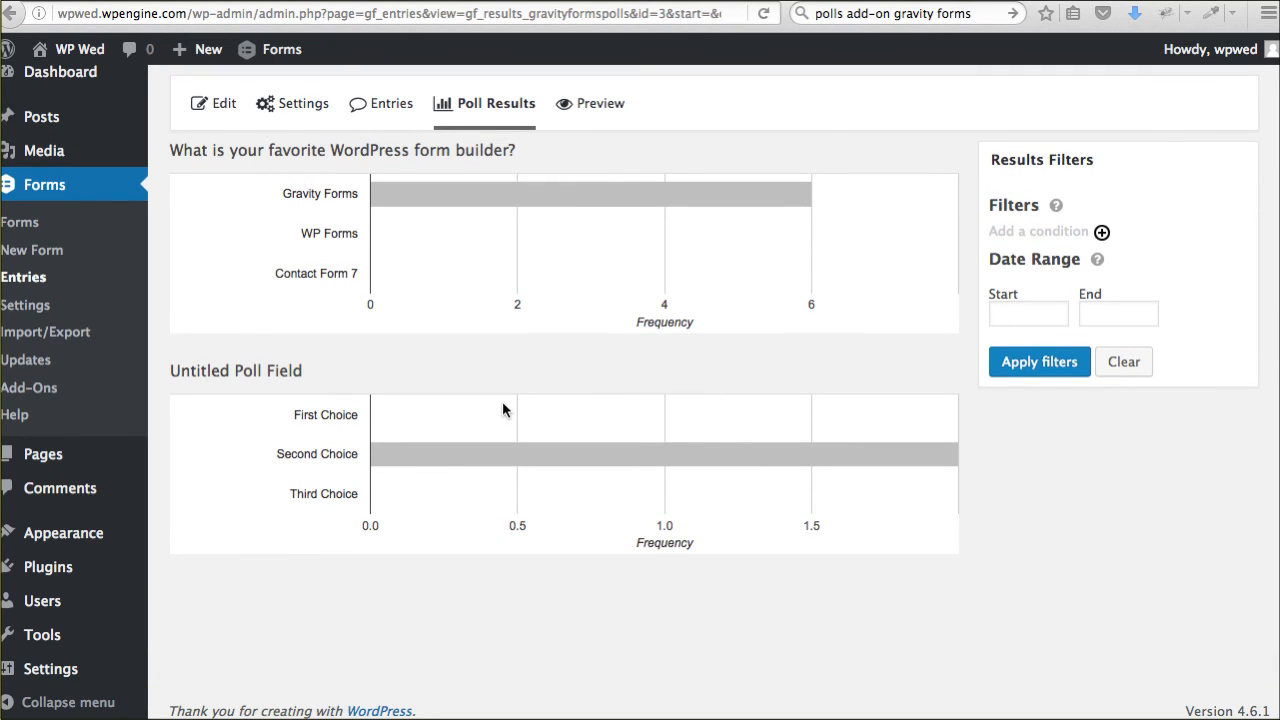